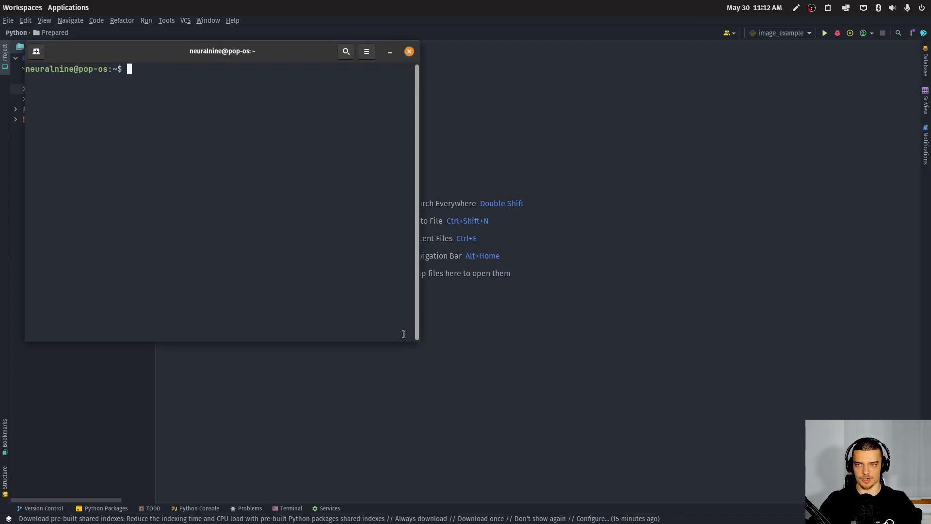
- Install ffmpeg with 'sudo apt install ffmpeg'
text(sudo apt ins)
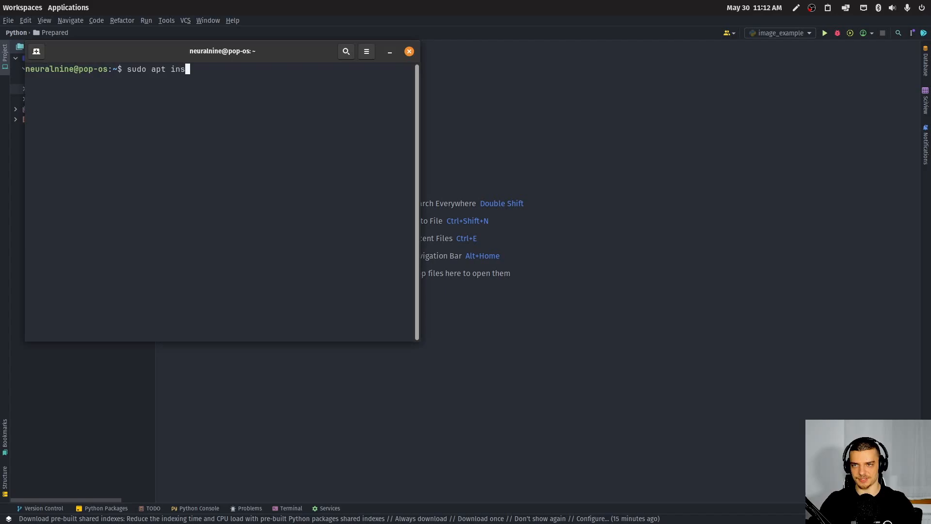
text(tall ffmpeg)
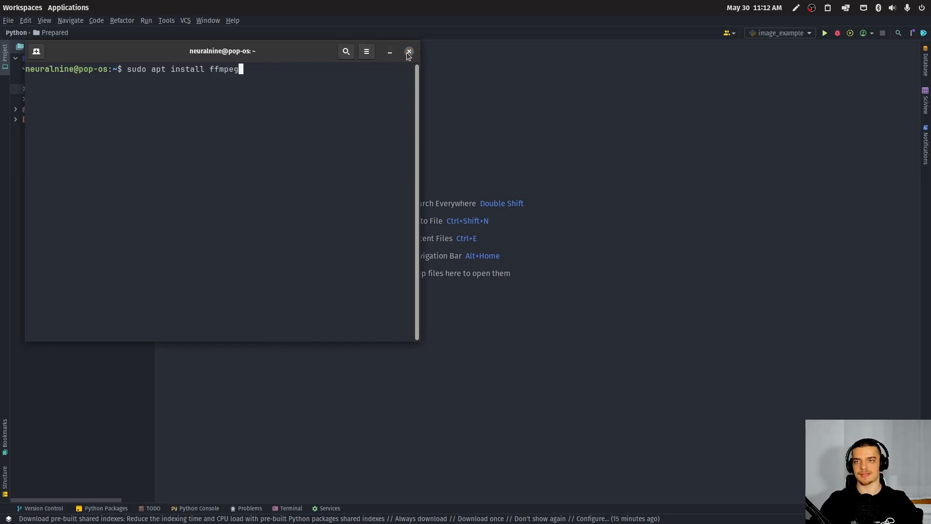
click(408, 51)
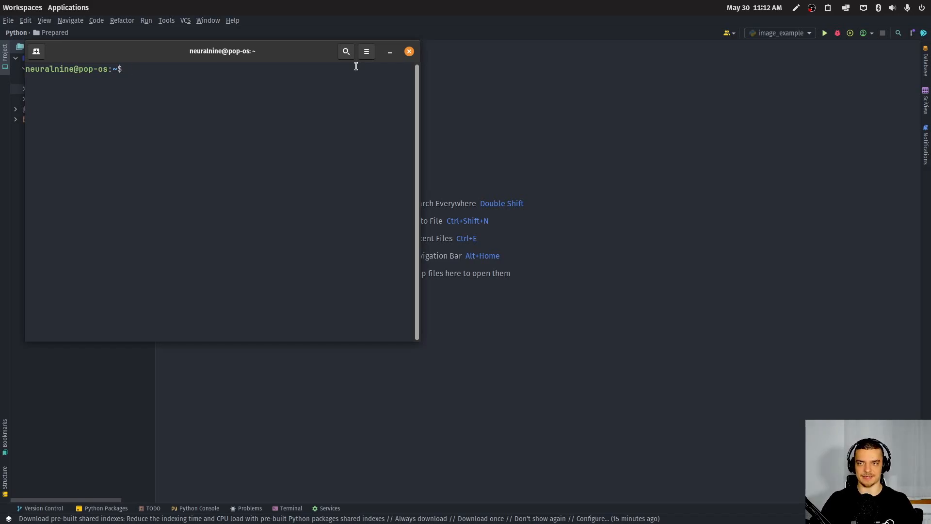
- List ffmpeg's options, including acodec, and view 'tldr ffmpeg' usage examples
text(ffmp)
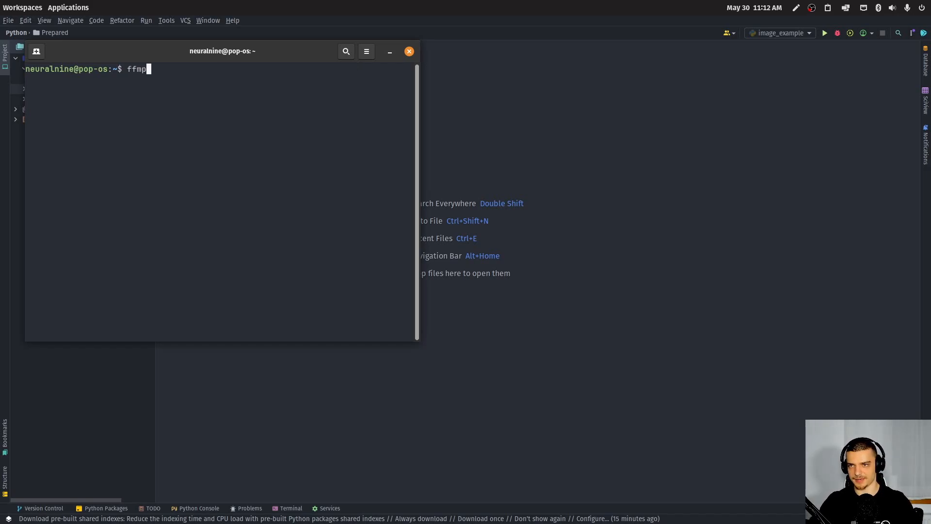
text(eg)
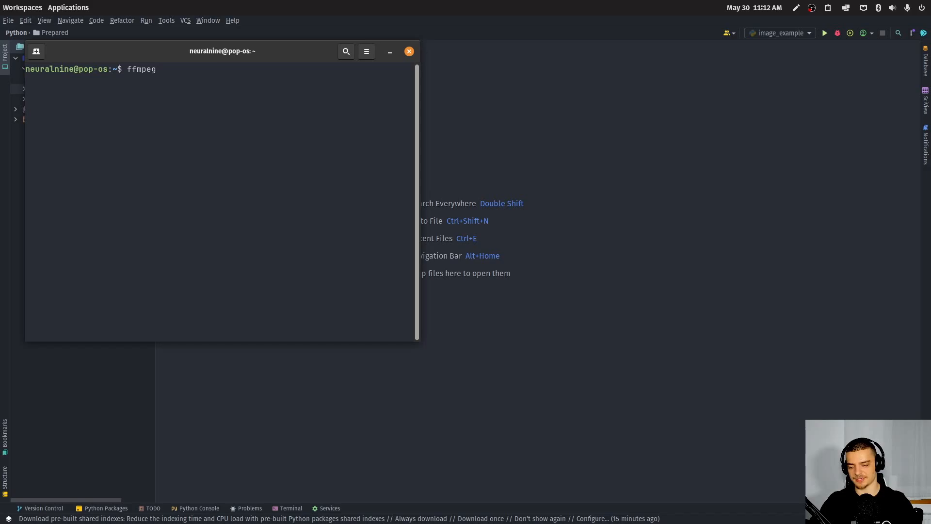
text(-i soem)
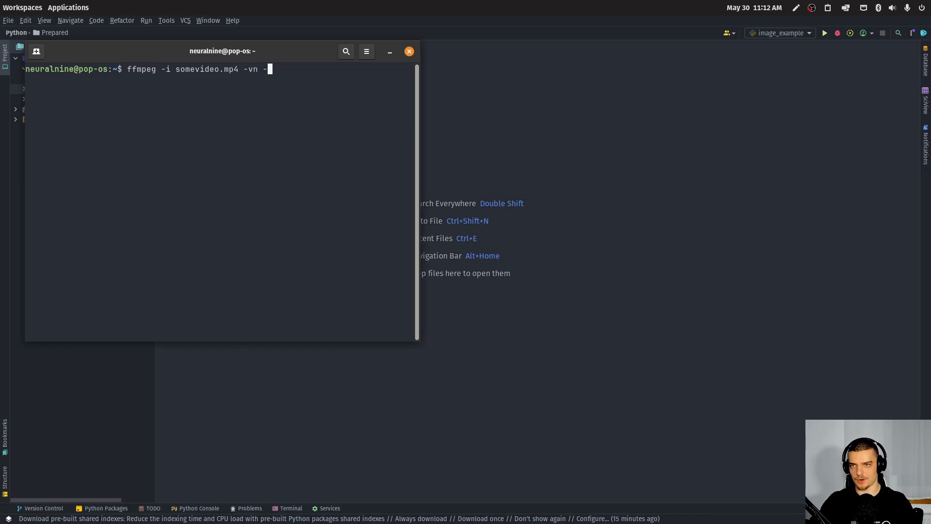
text(acodec)
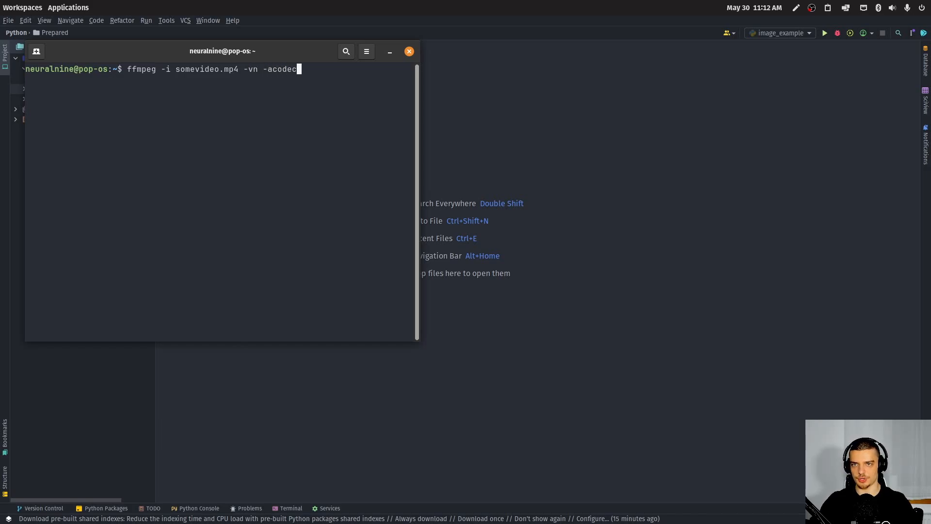
key(BackSpace)
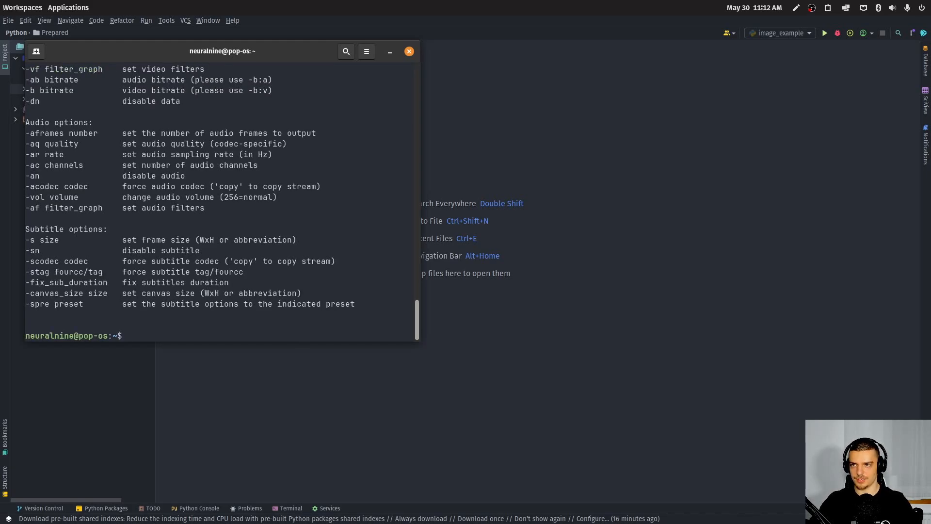
text(tldr)
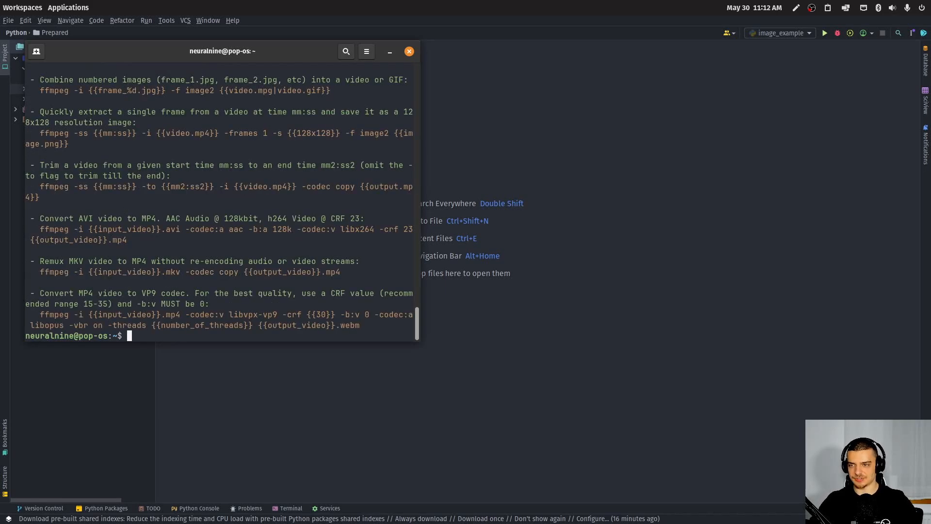
mouse_move(252, 212)
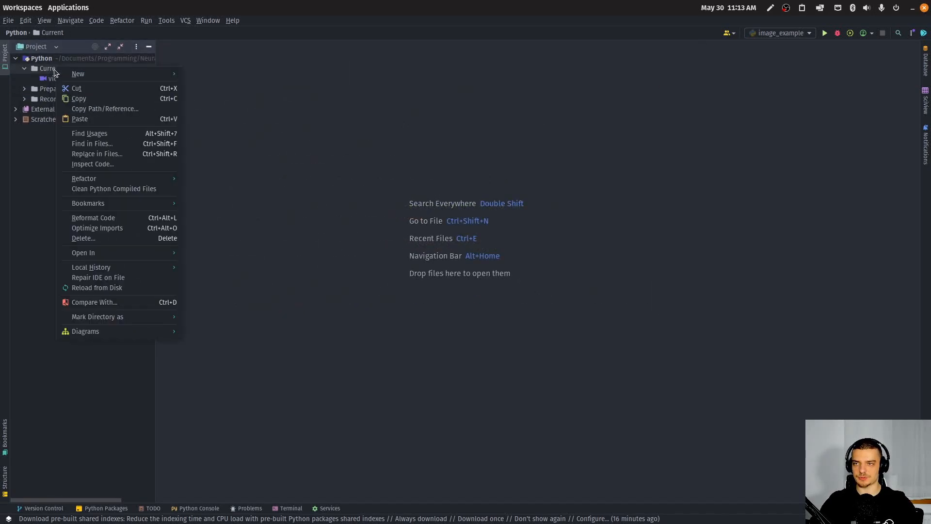
- Create an empty main.py in Current and open video.mov's folder in Files
click(245, 123)
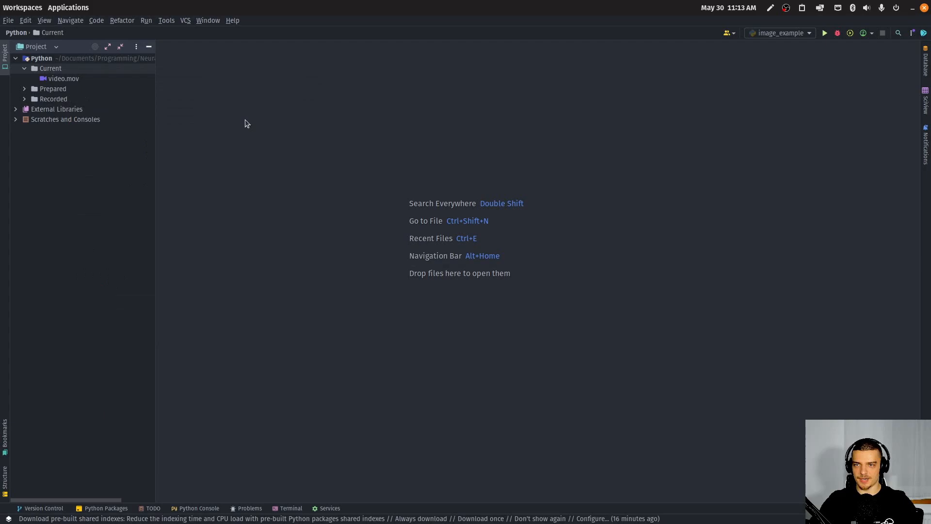
text(main)
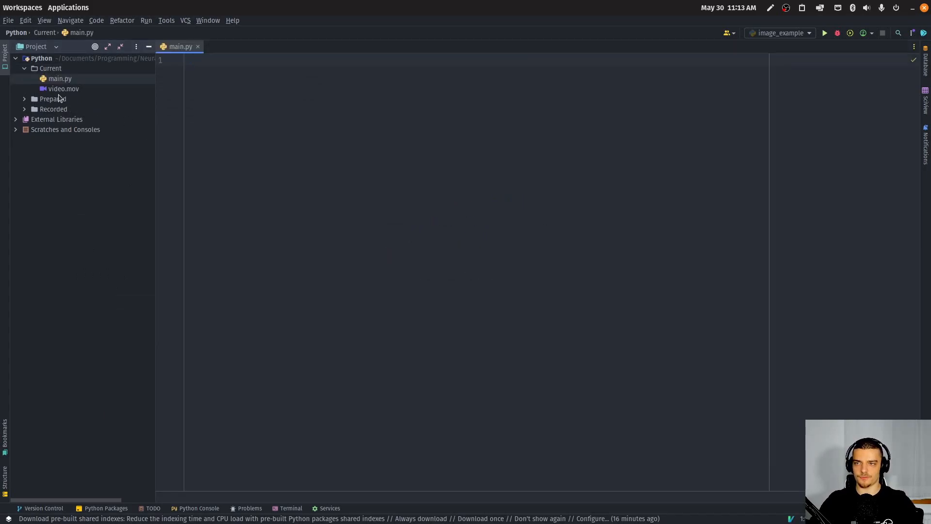
right_click(63, 88)
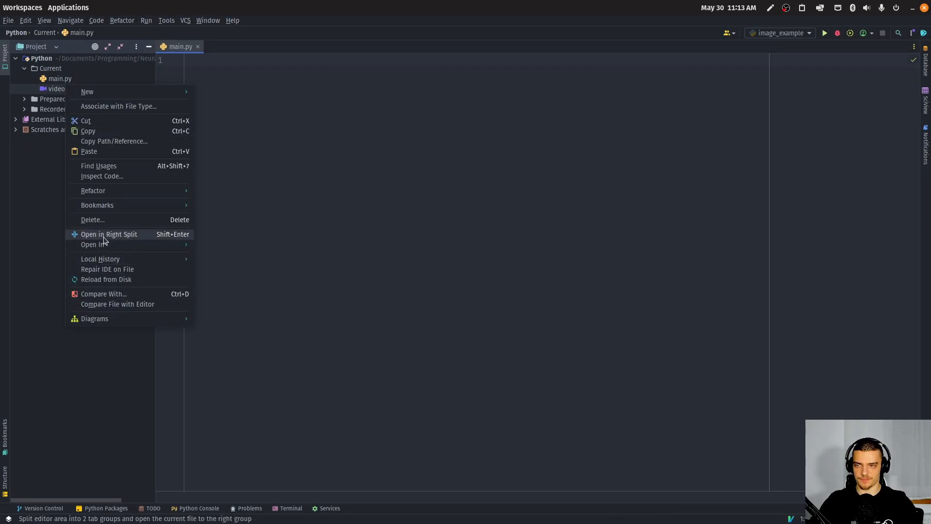
mouse_move(92, 220)
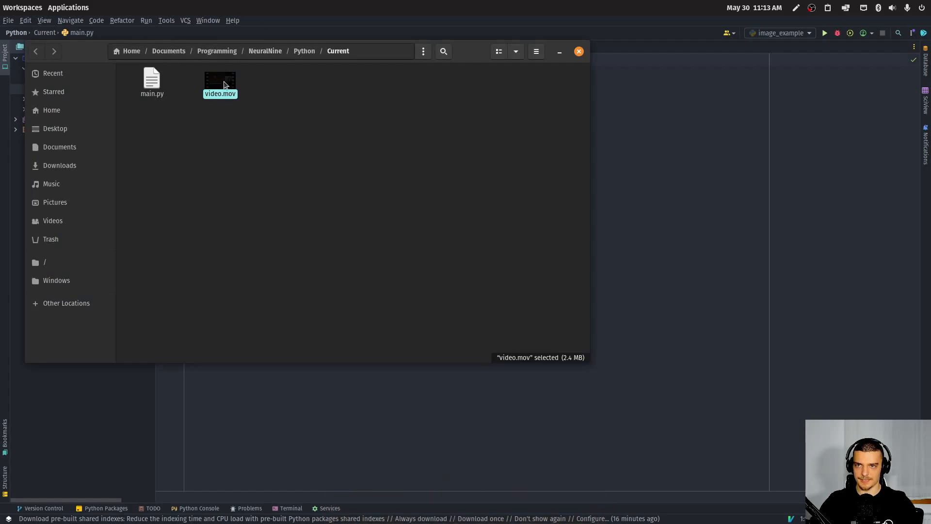
- View the Current folder holding main.py and video.mov, then close Files
double_click(220, 80)
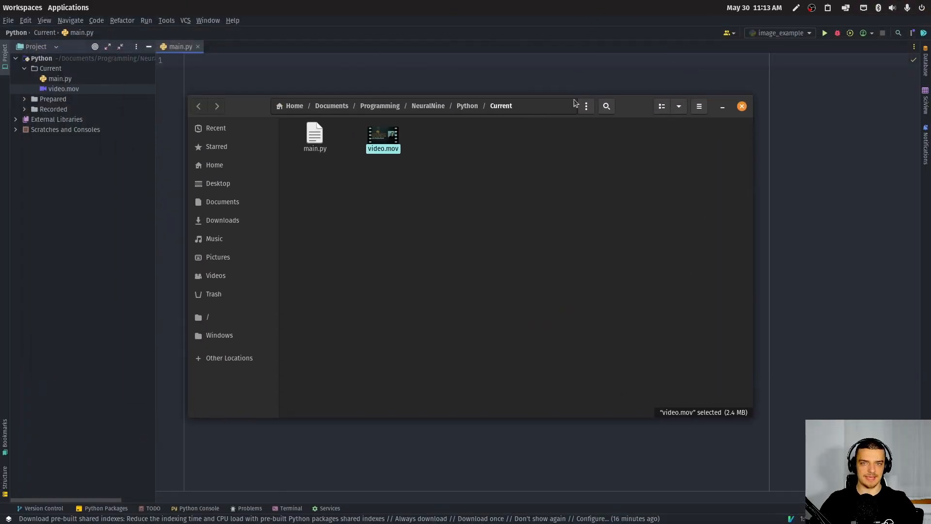
mouse_move(540, 239)
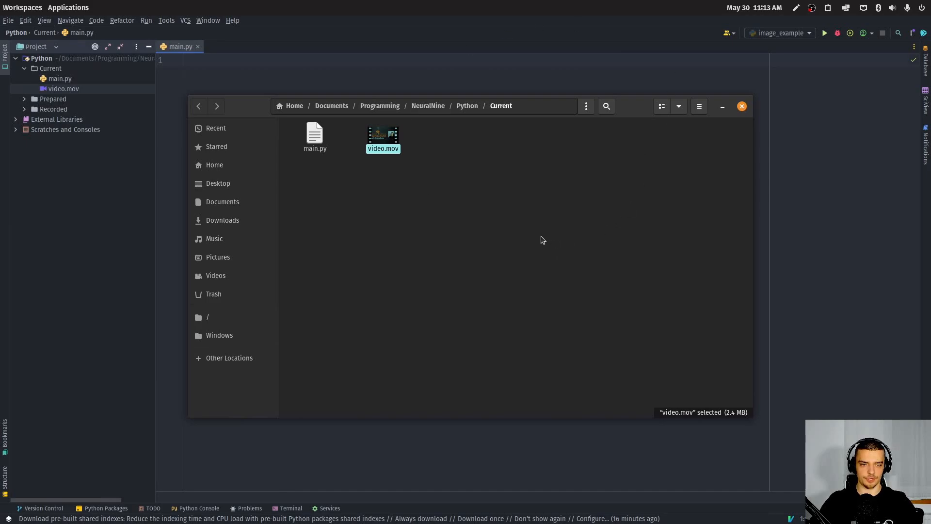
click(740, 106)
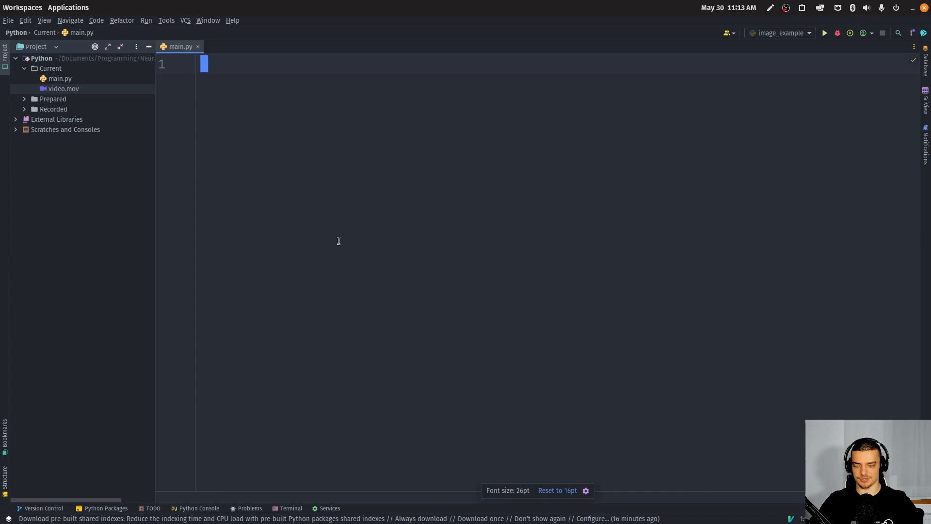
- Write 'import subprocess' and the 'def convert_video_to_mp3(input_file, output_file):' header
text(impor)
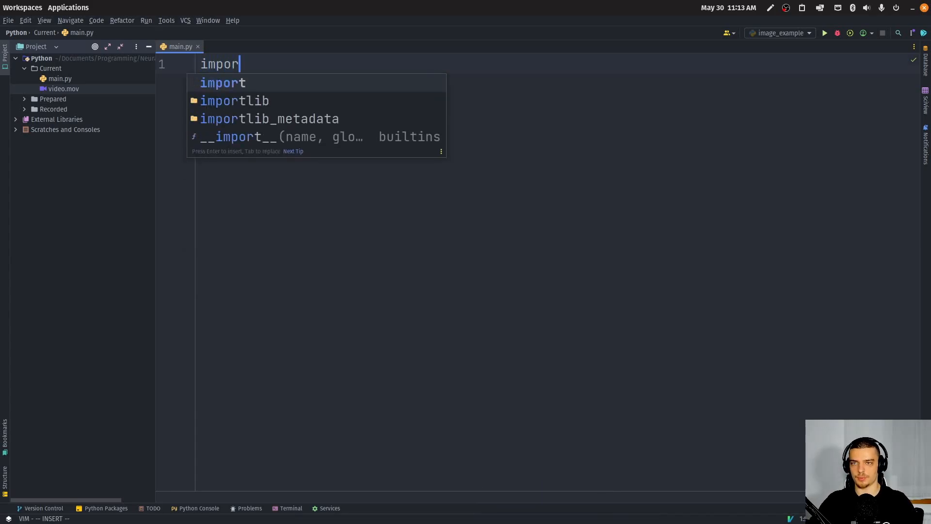
text(subprocess)
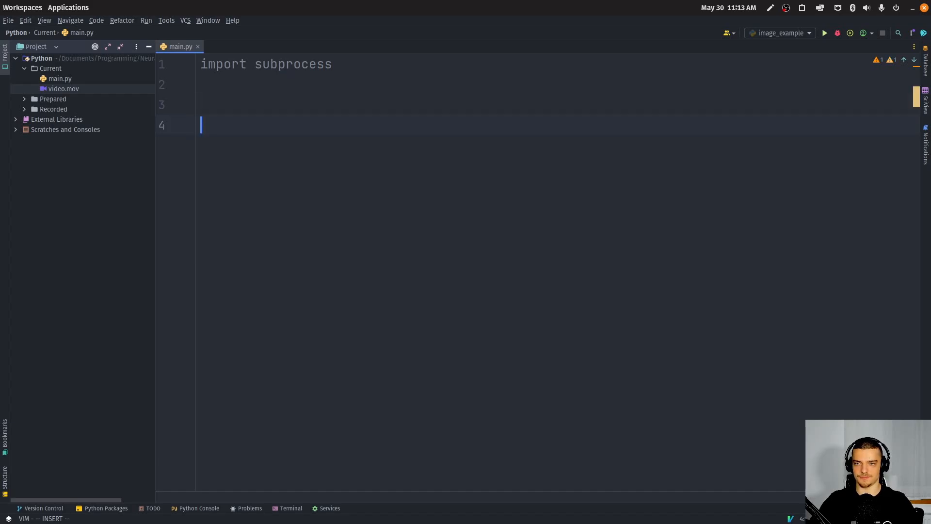
text(def conve)
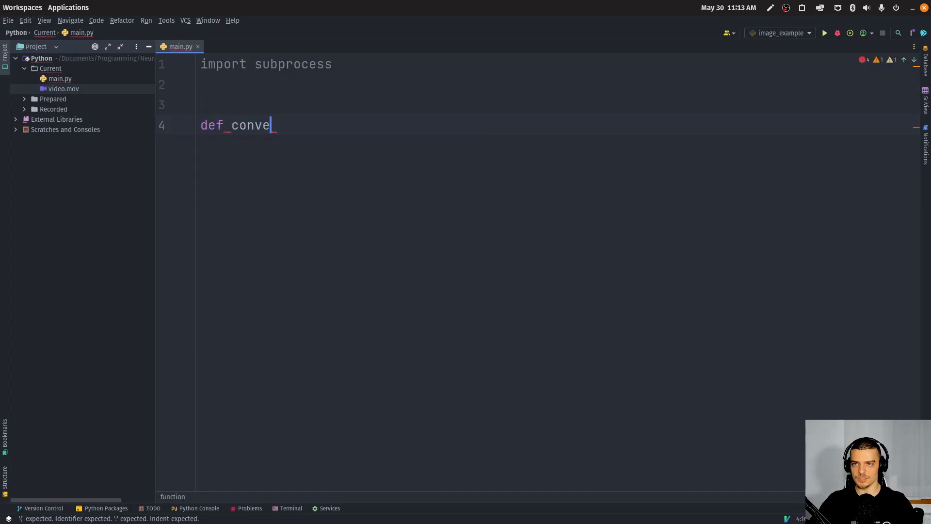
text(rt_to_mp54)
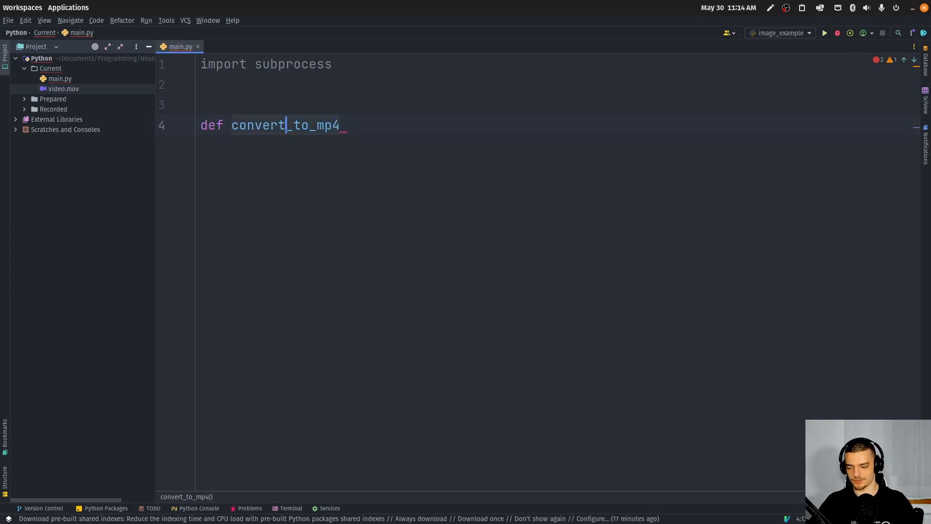
text(_video:)
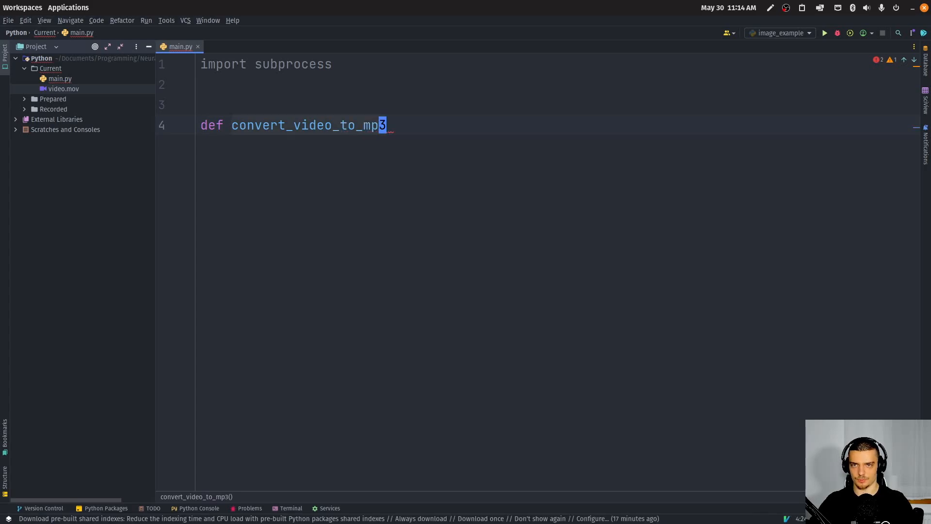
text((input_file, output_file):)
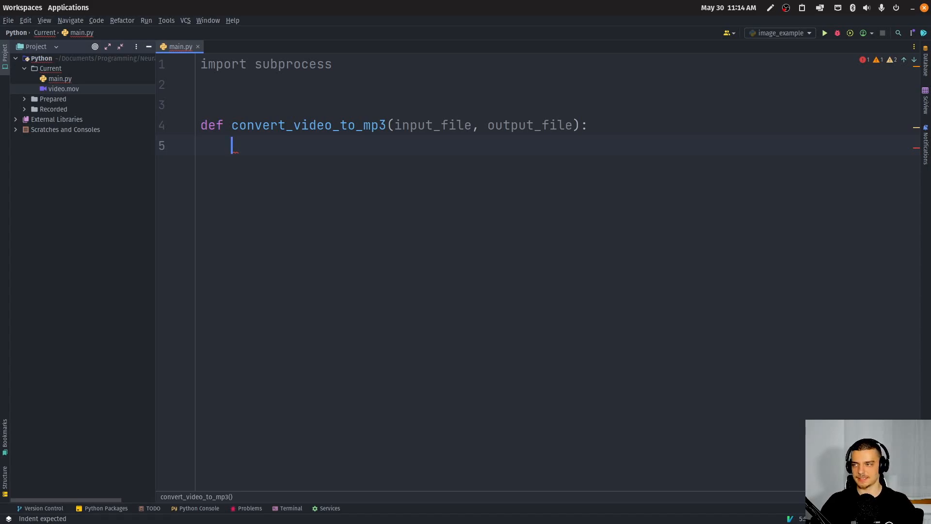
- Start the ffmpeg_cmd list with "ffmpeg", "-i" and input_file
text(ffmpe)
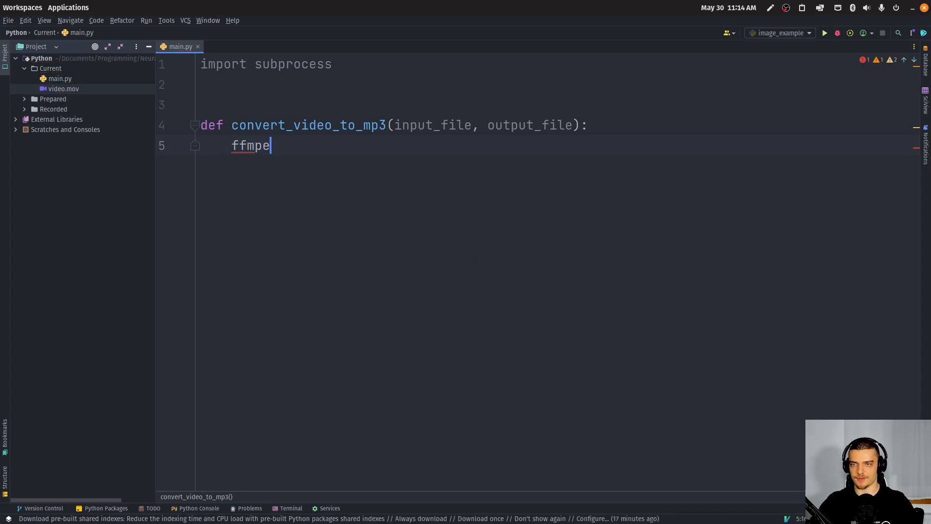
text(g_cmd)
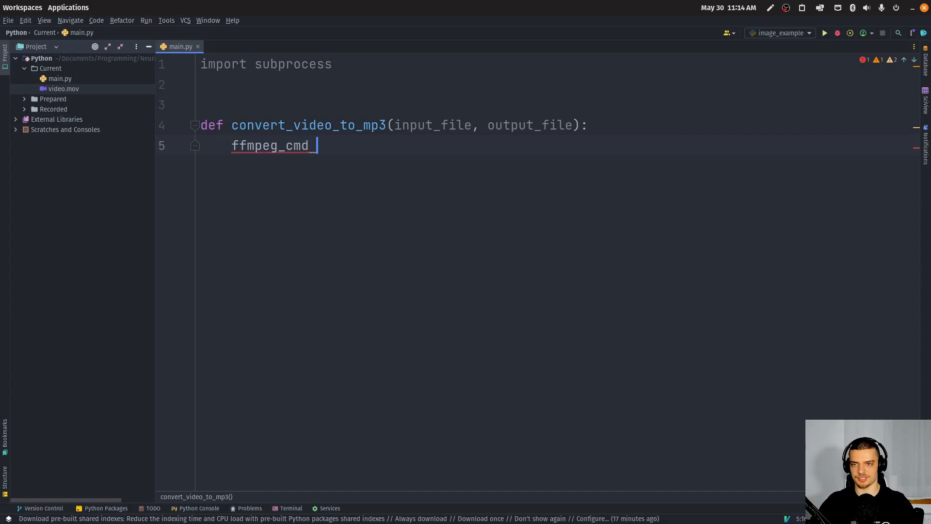
text(= [])
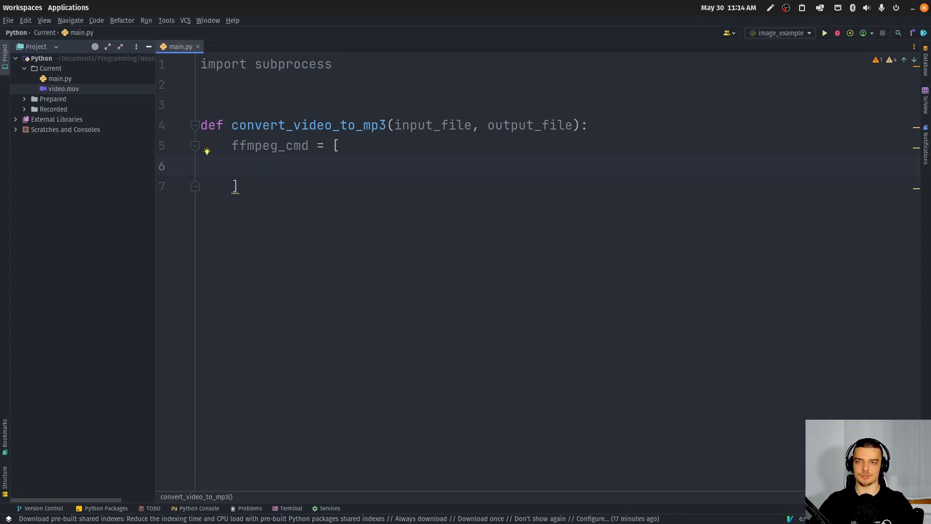
text("")
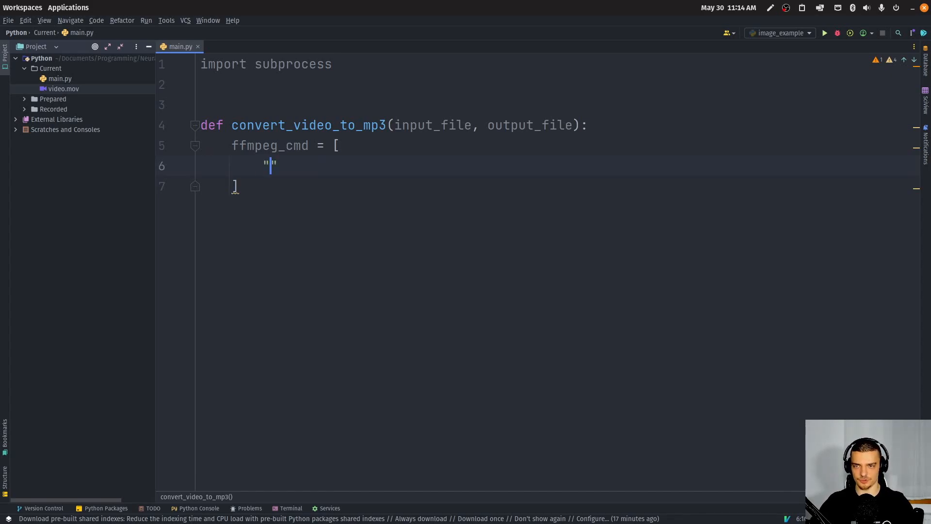
text(ffmpeg)
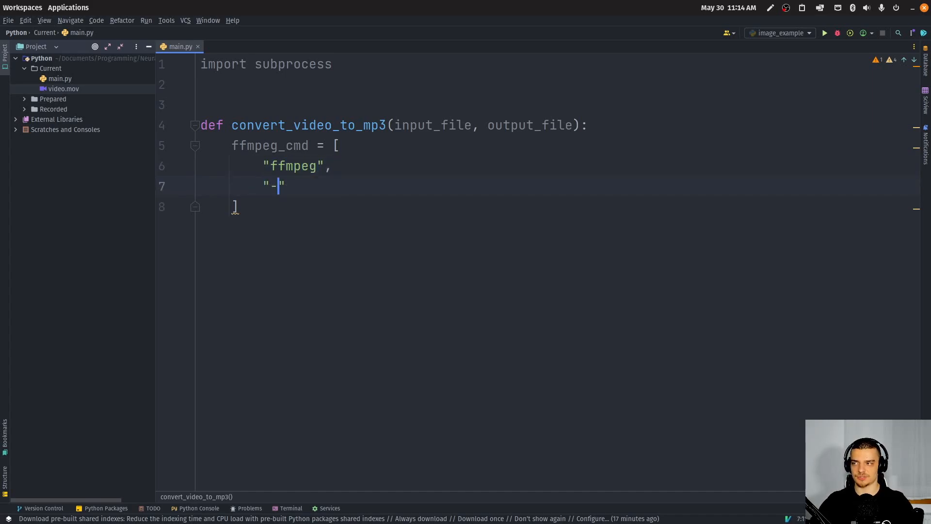
text(i",)
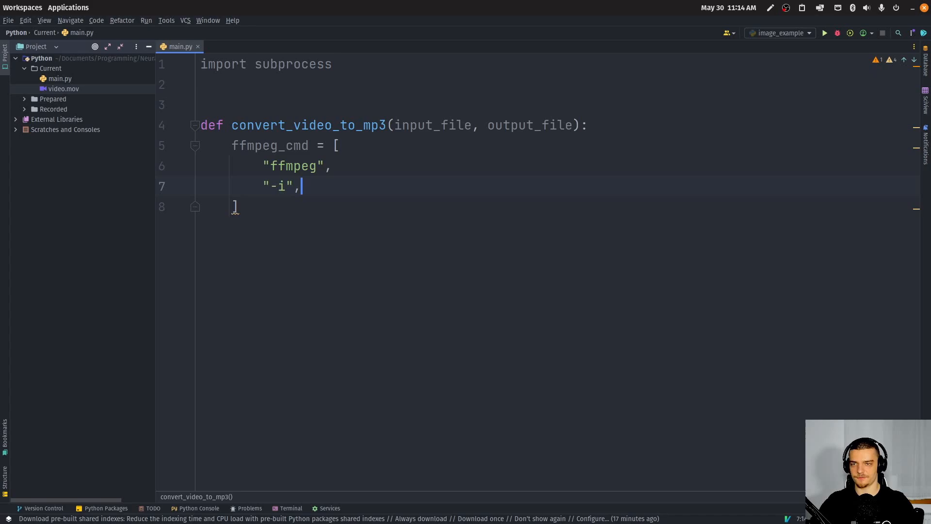
text(input_file,)
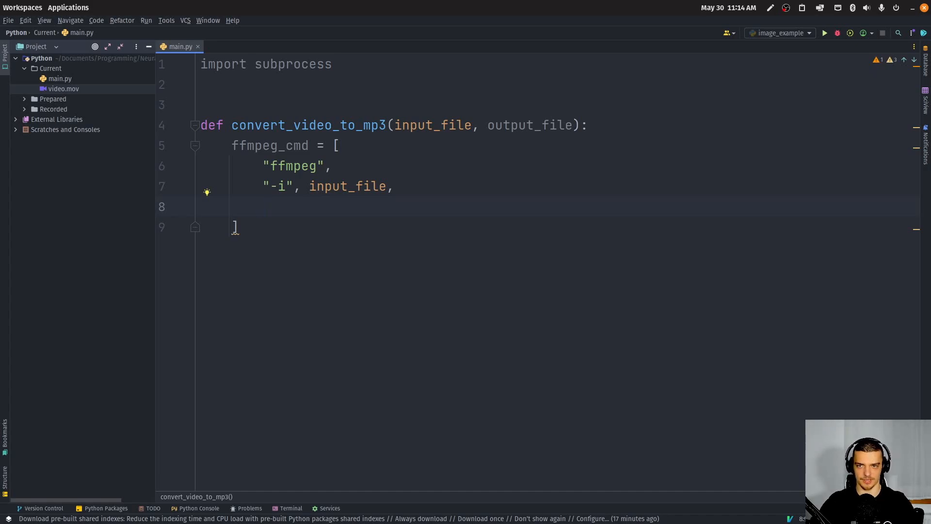
- Add the "-vn" and "-acodec" "libmp3lame" arguments to ffmpeg_cmd
text("")
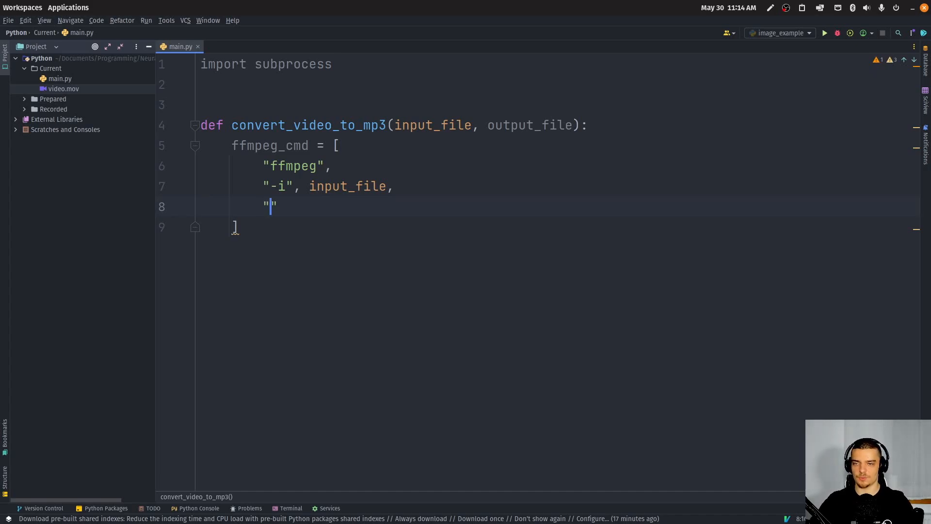
text(-vn)
text("-acod)
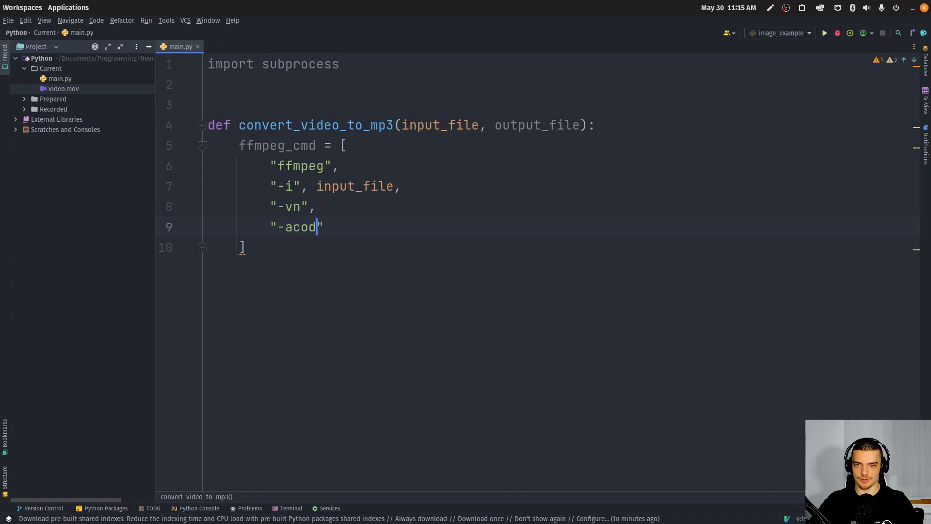
text(ec)
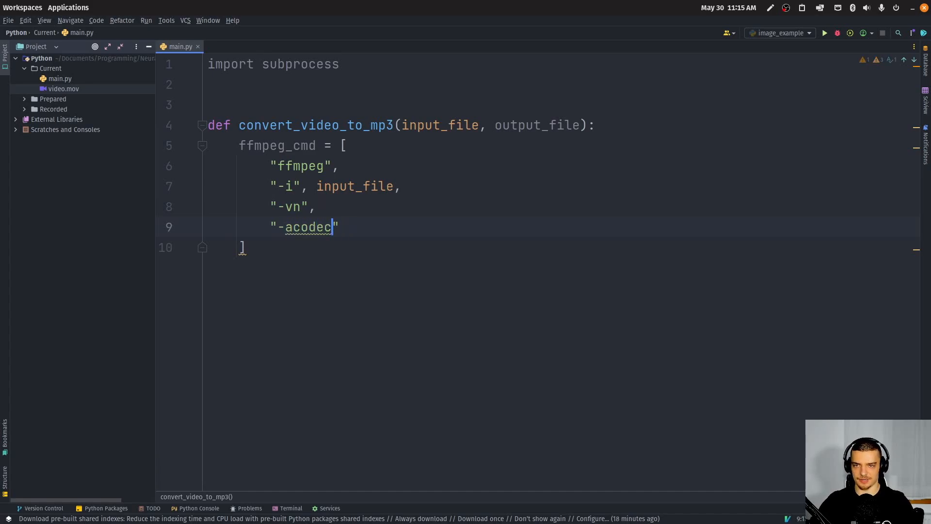
text(, "l")
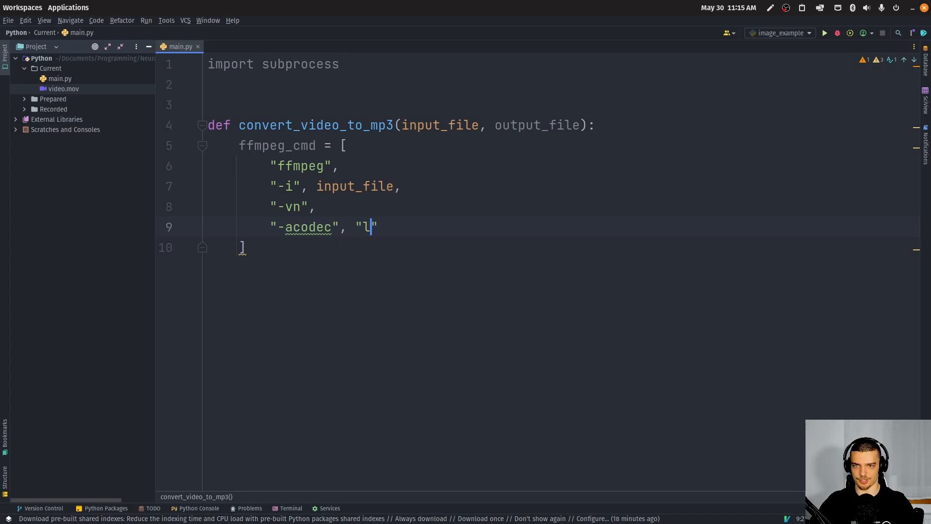
text(ibmp3öl)
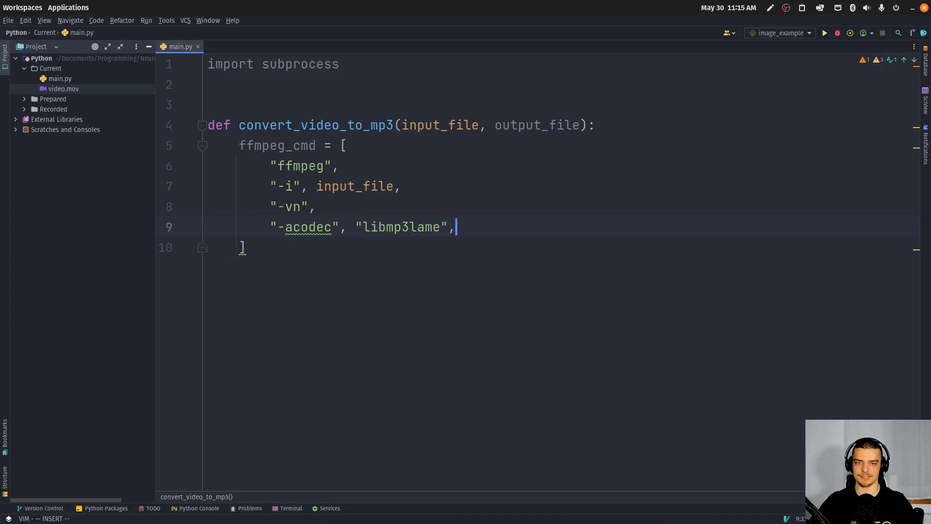
- Add "-ab" "192k", "-ar" "44100", "-y" and output_file to ffmpeg_cmd
text("-")
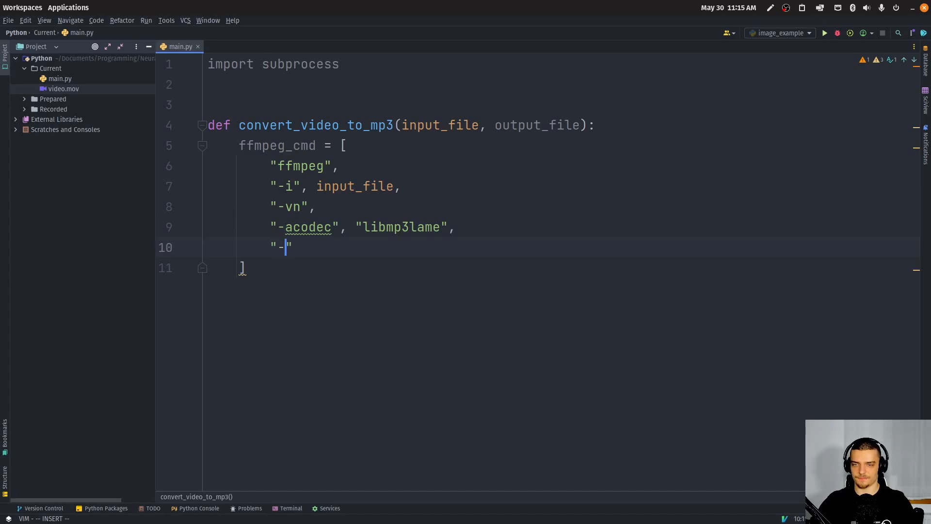
text(ab)
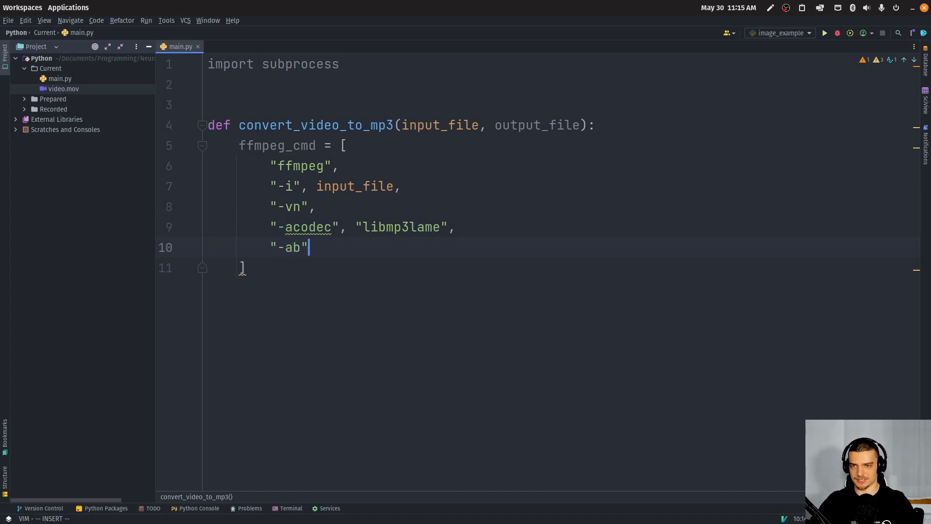
text(, ")
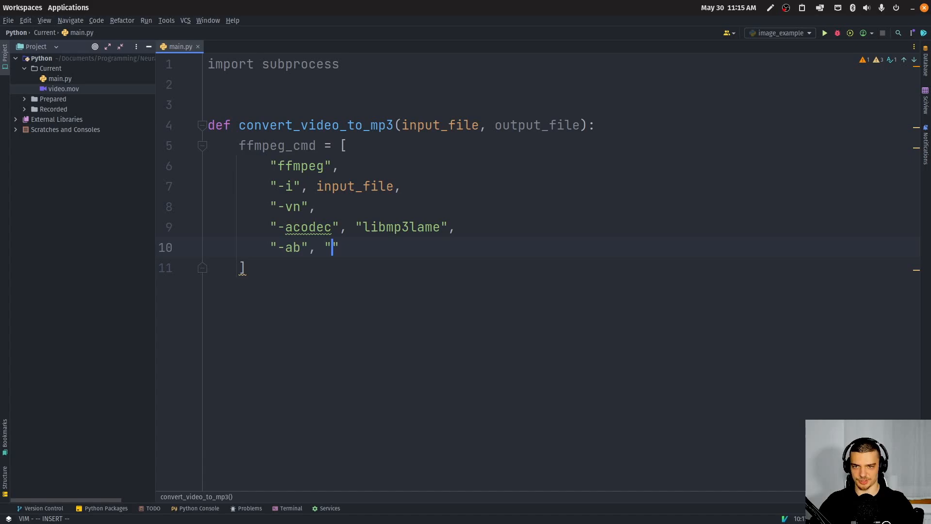
text(192k)
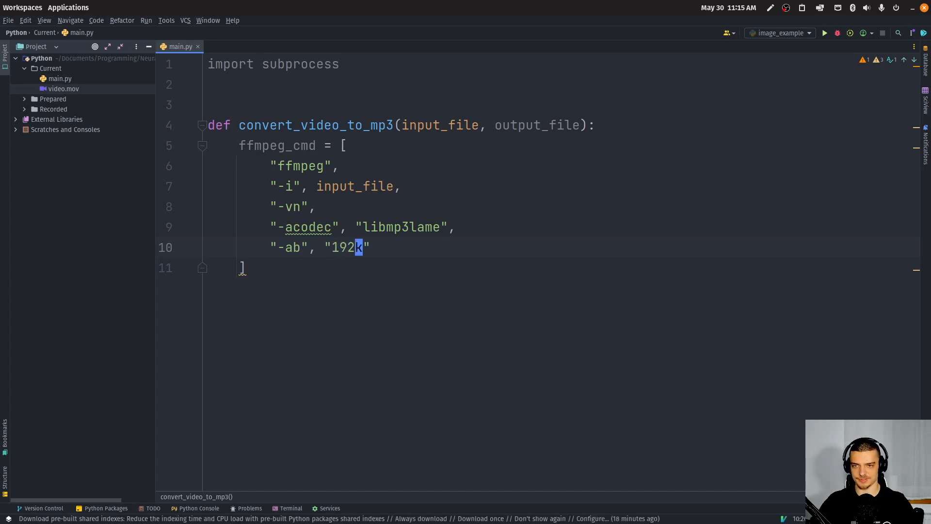
text(,)
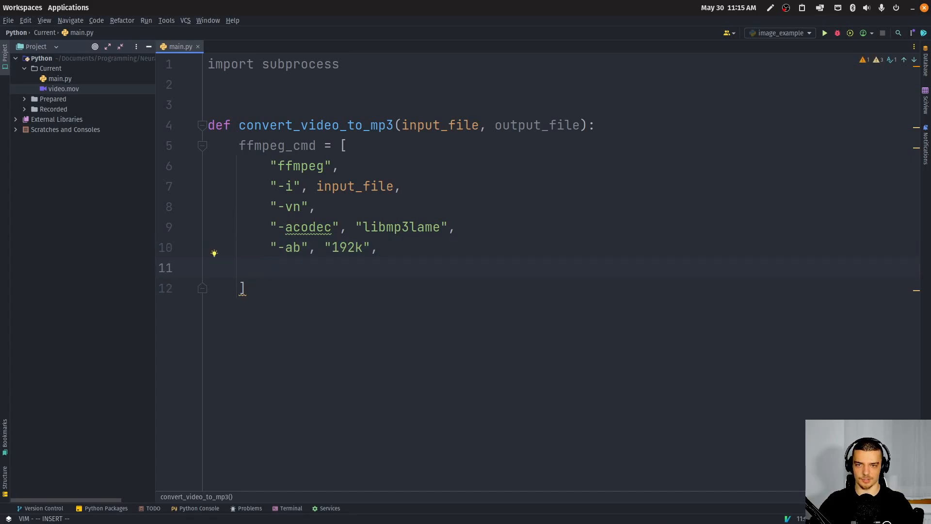
text("")
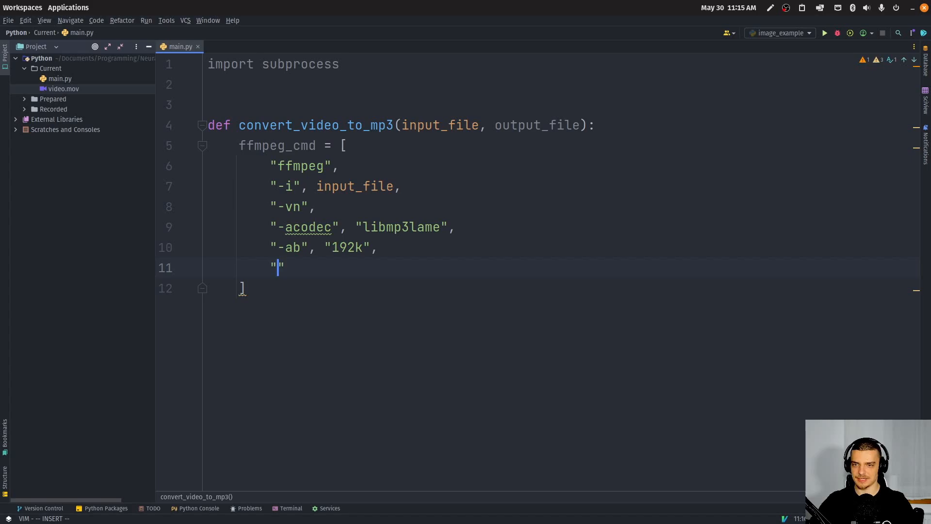
text(-ar",)
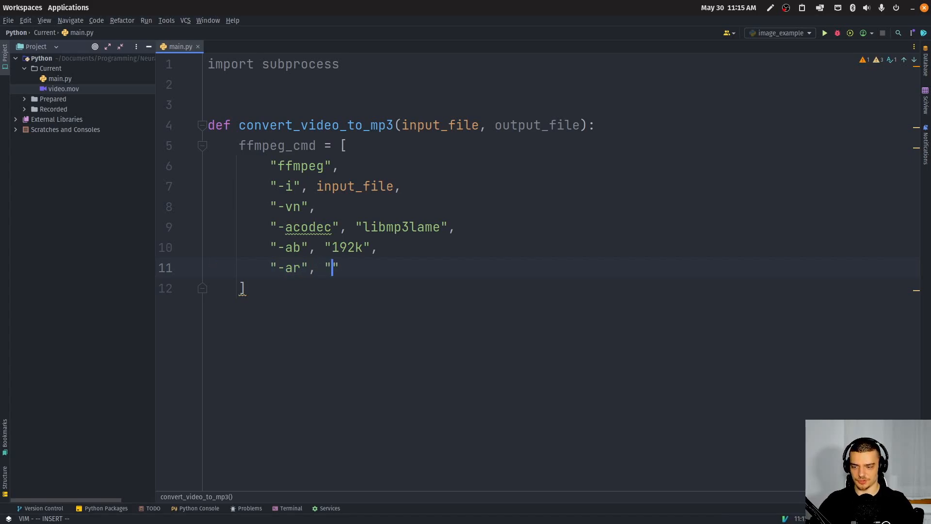
text(4410)
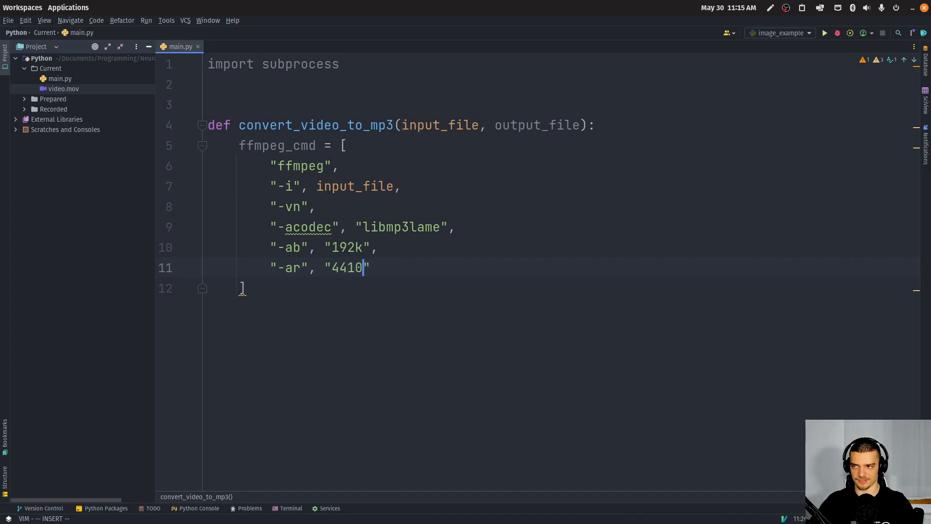
text(0)
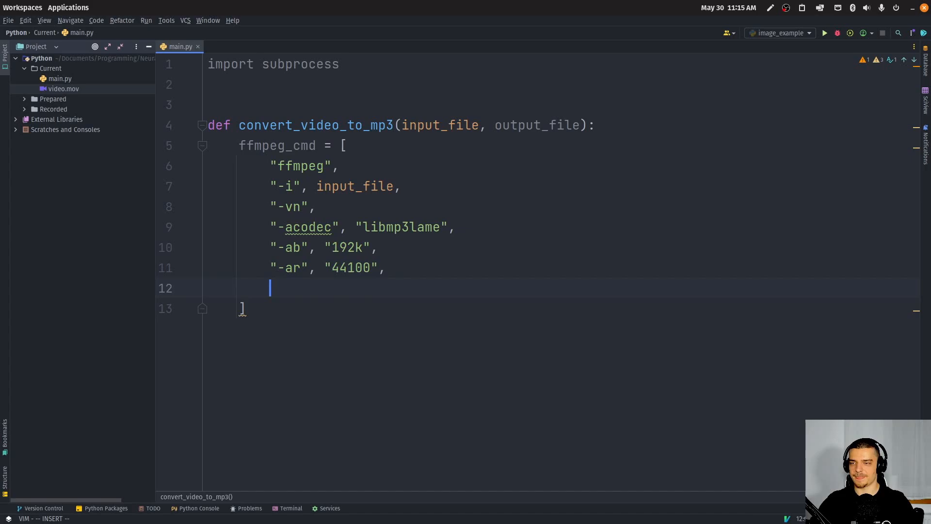
text("-y",)
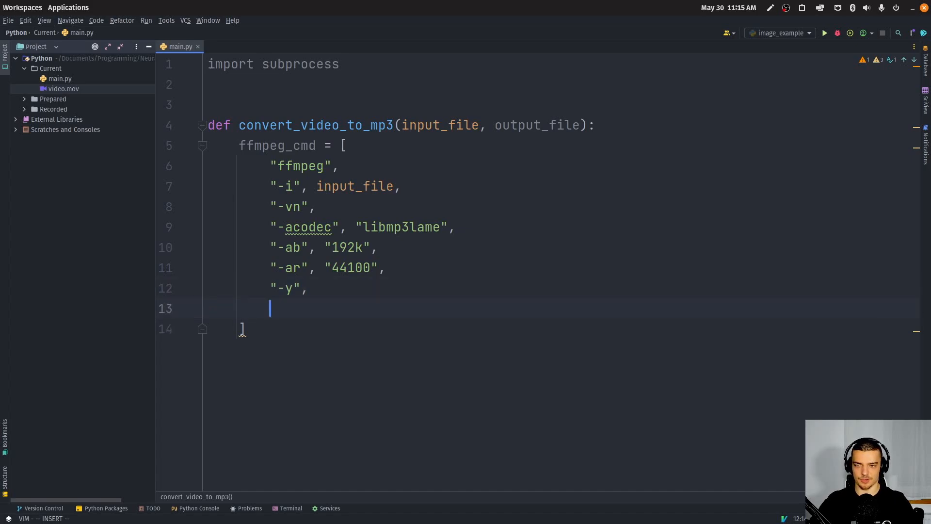
text(output_file)
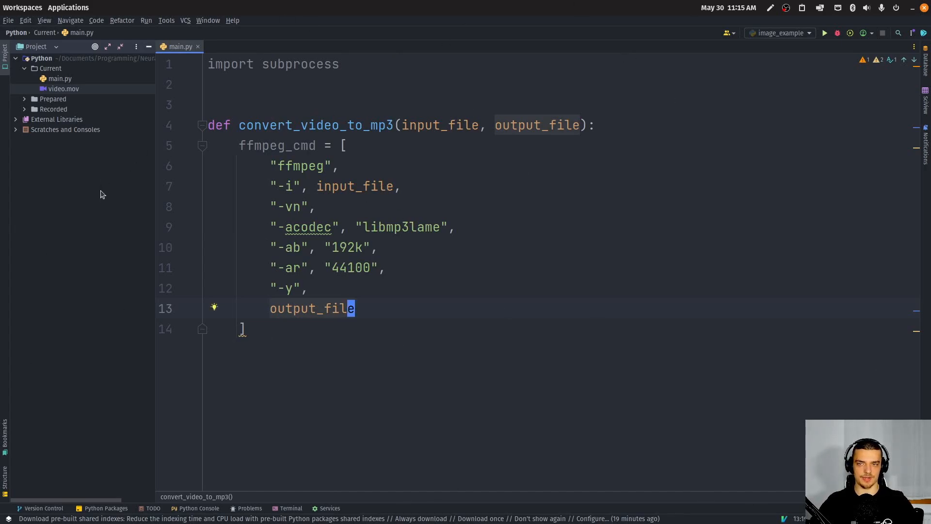
mouse_move(537, 259)
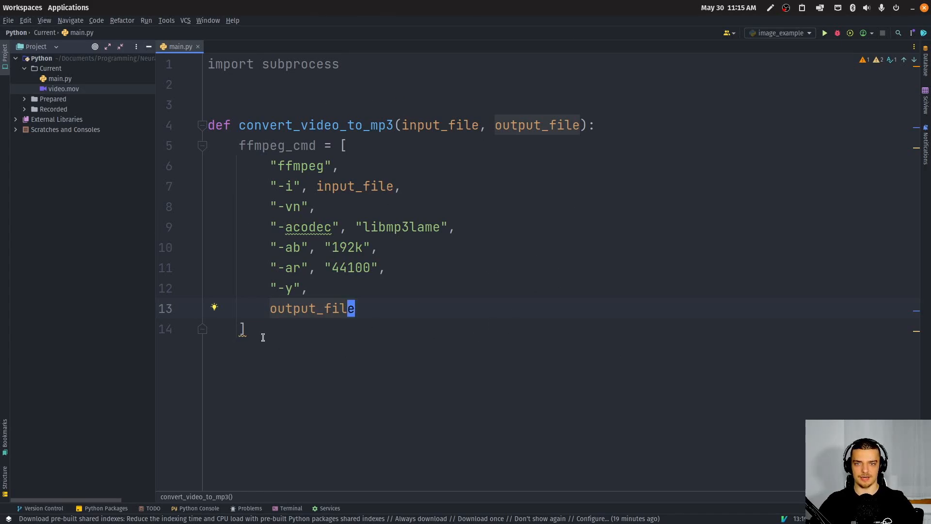
mouse_move(379, 473)
text(import os)
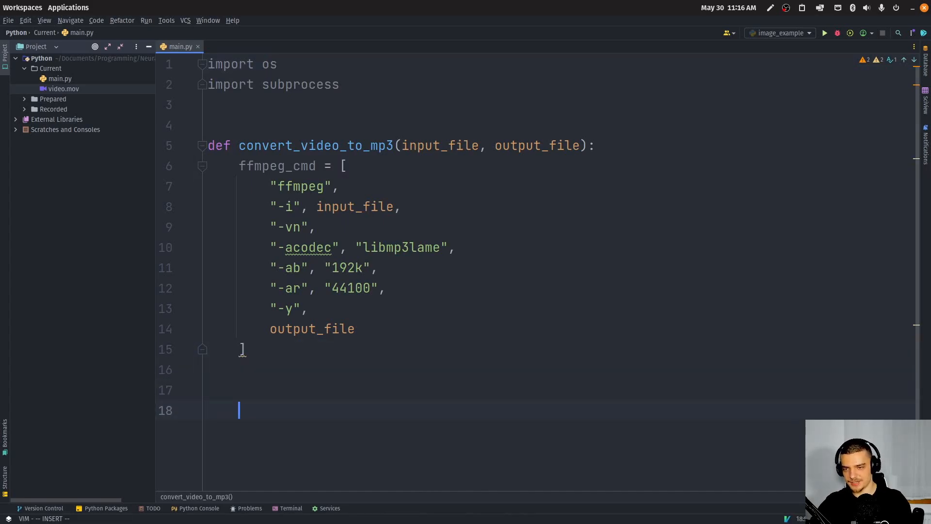
- Start a top-level 'for file in os.listdir()' loop below the function
text(for file)
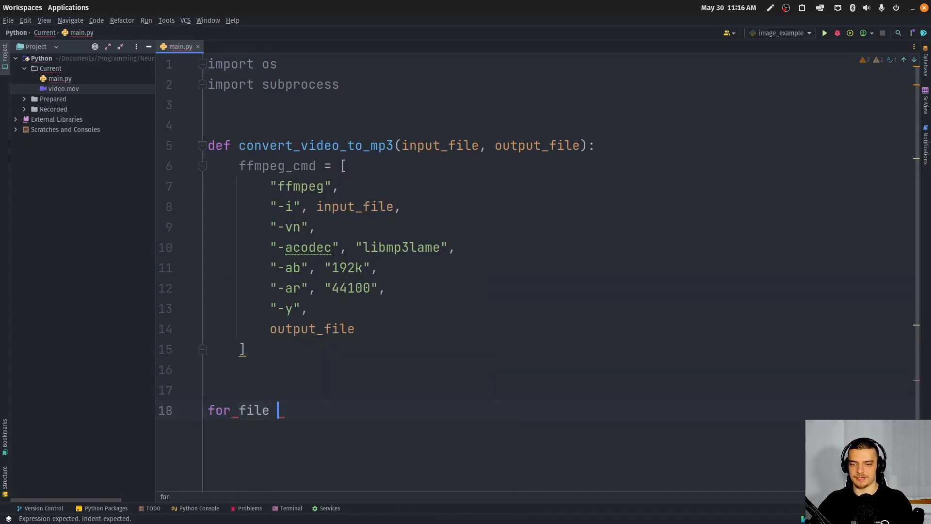
text(in os.lis)
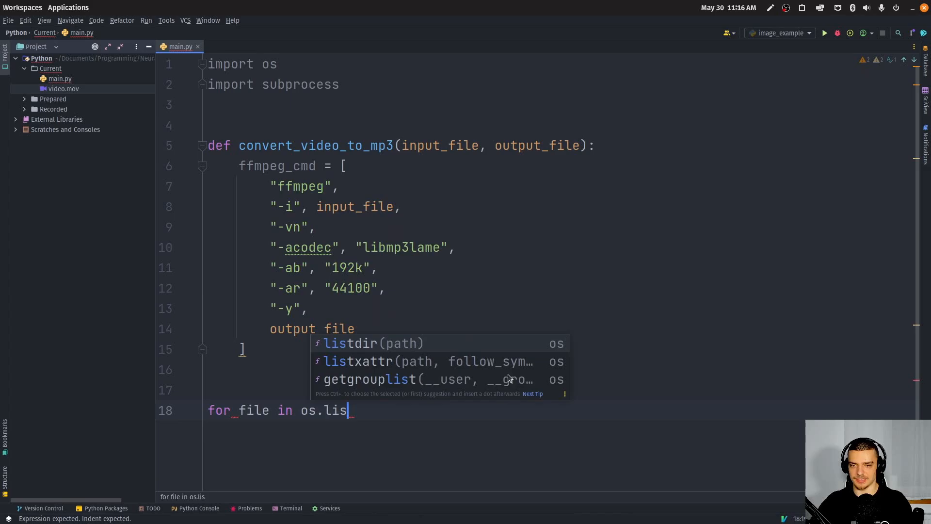
key(Tab)
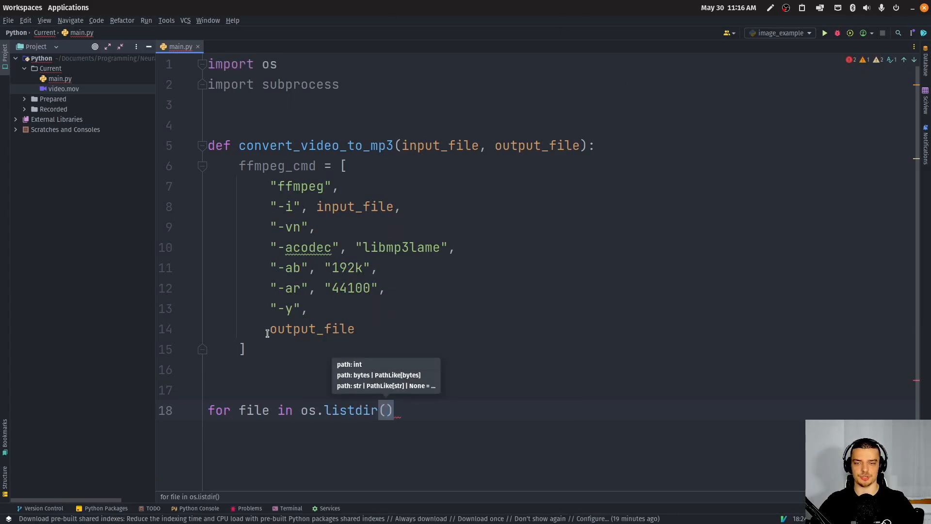
mouse_move(421, 136)
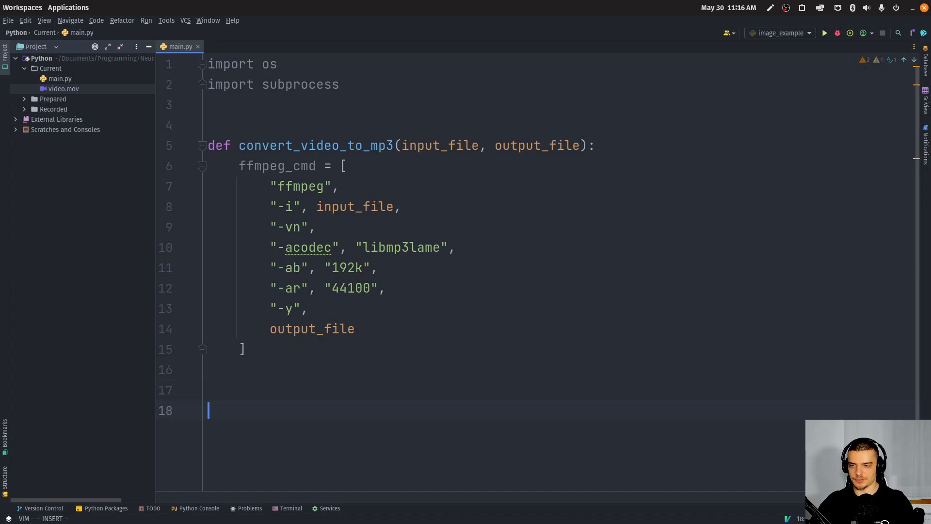
- Add a try block calling subprocess.run(ffmpeg_cmd, check=True)
text(try:)
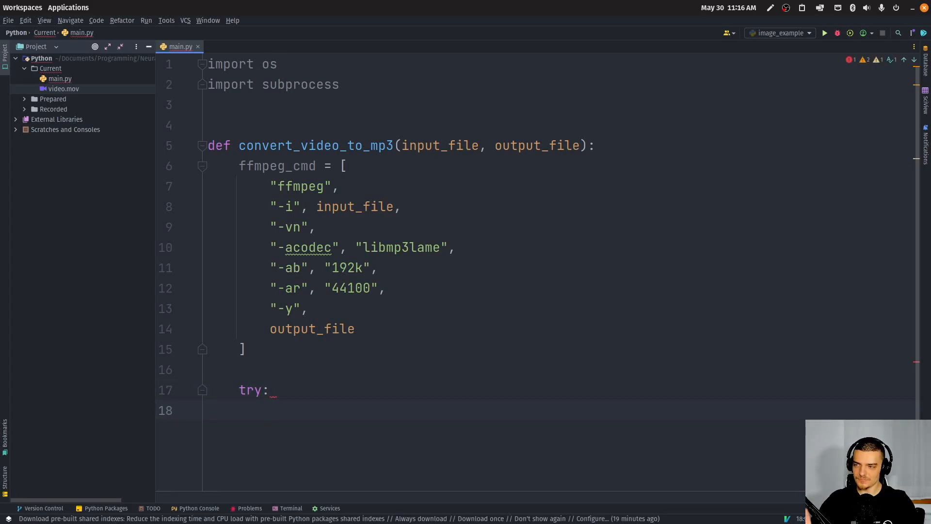
text(subprocess)
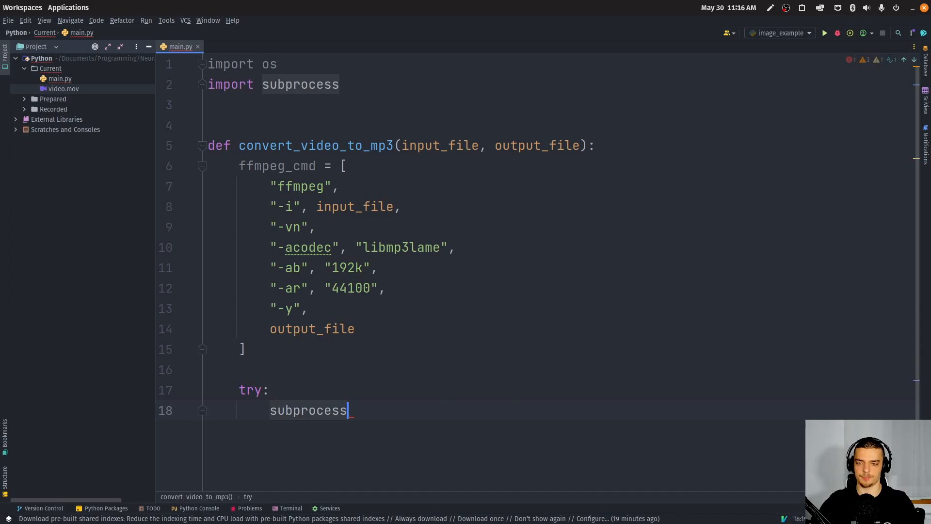
text(.run()
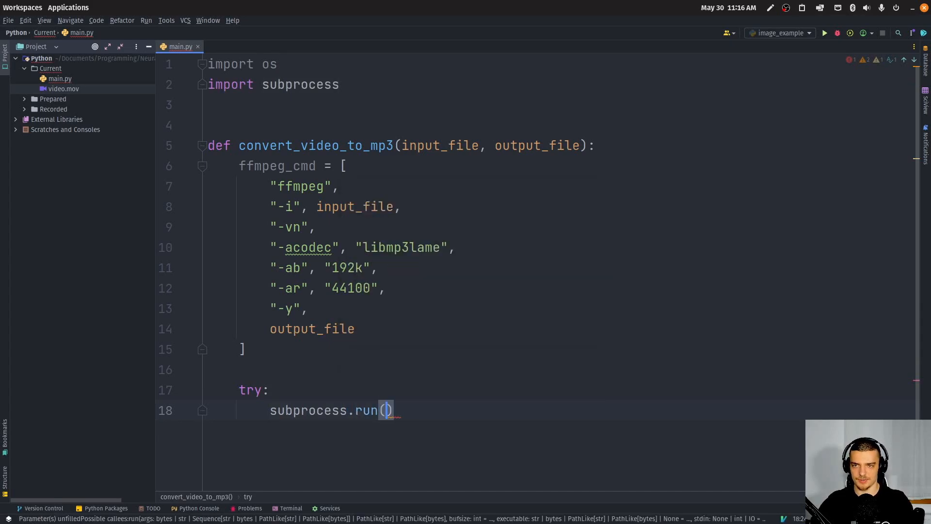
text(ffmpeg_cmd)
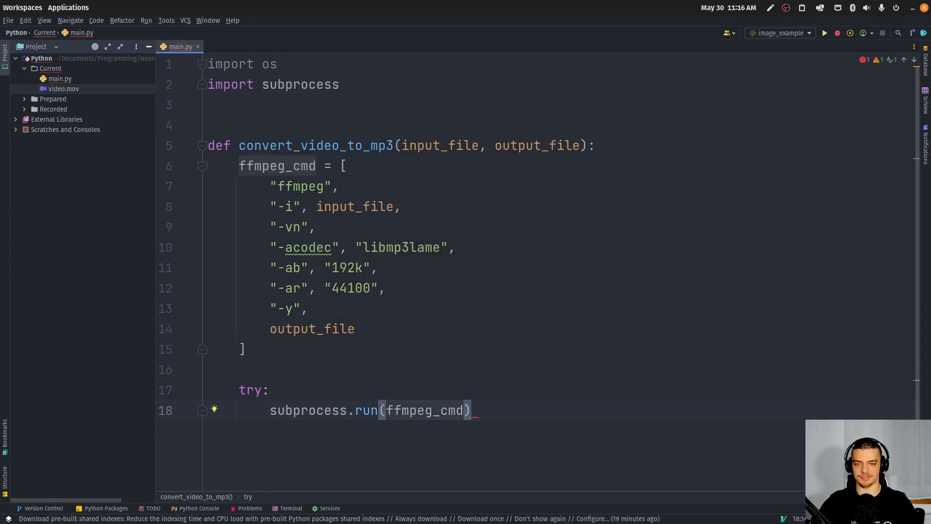
text(, check=True)
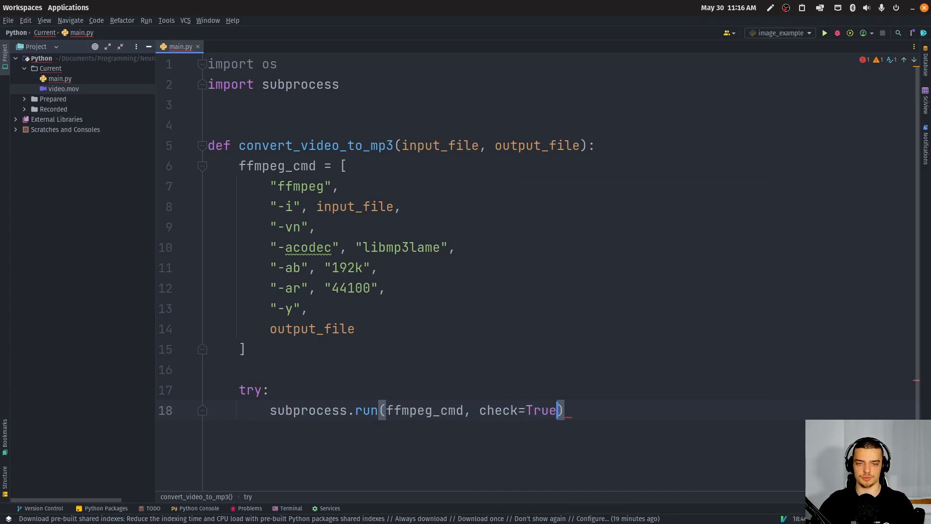
- Add 'except subprocess.CalledProcessError as e' printing 'Conversion failed!', plus 'Successfully converted!' print
text(except)
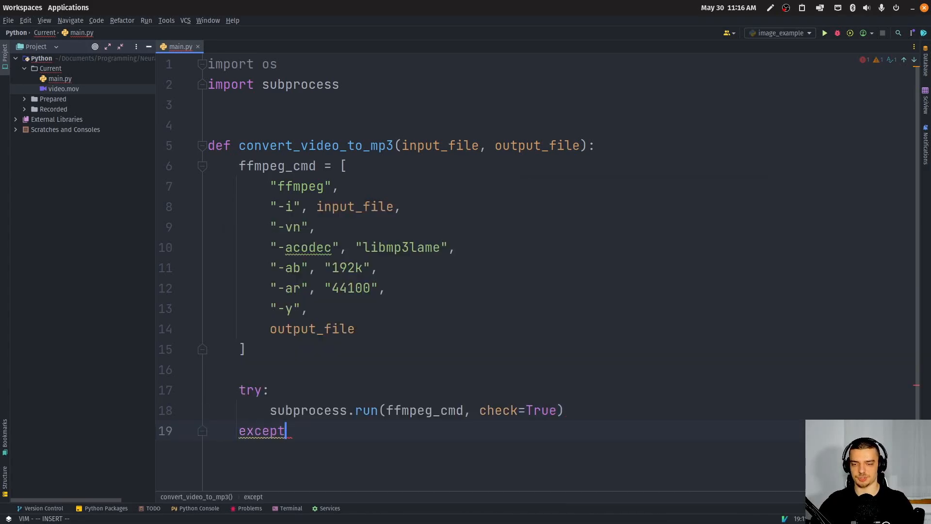
text(subprocess.CalledProcessError)
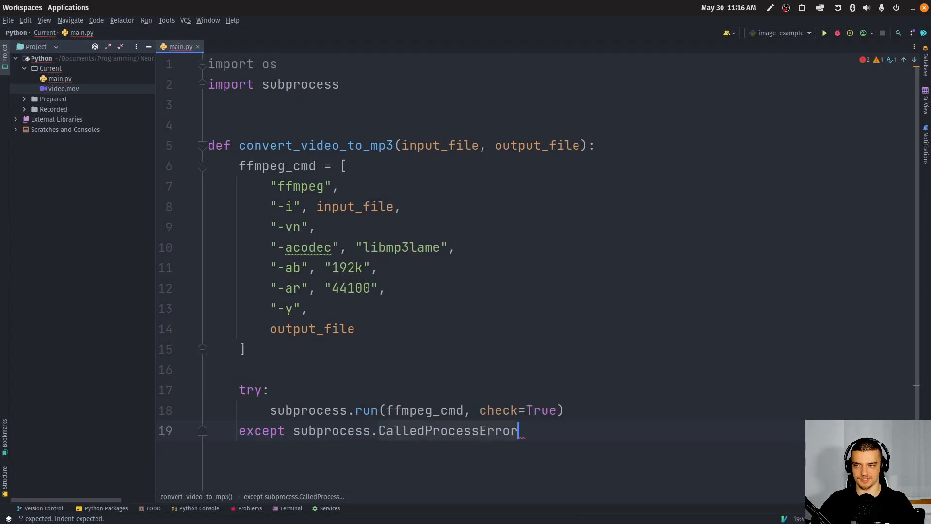
text(as e:)
text(print(")
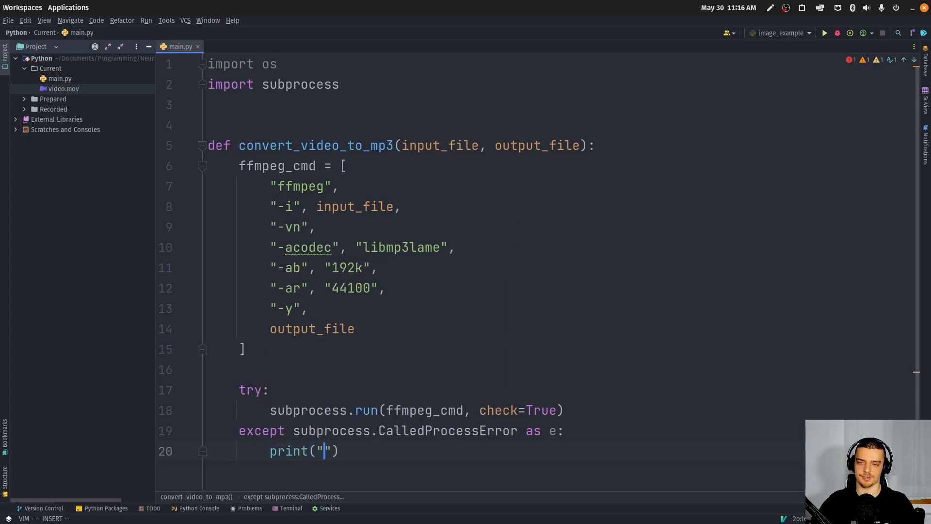
text(Co)
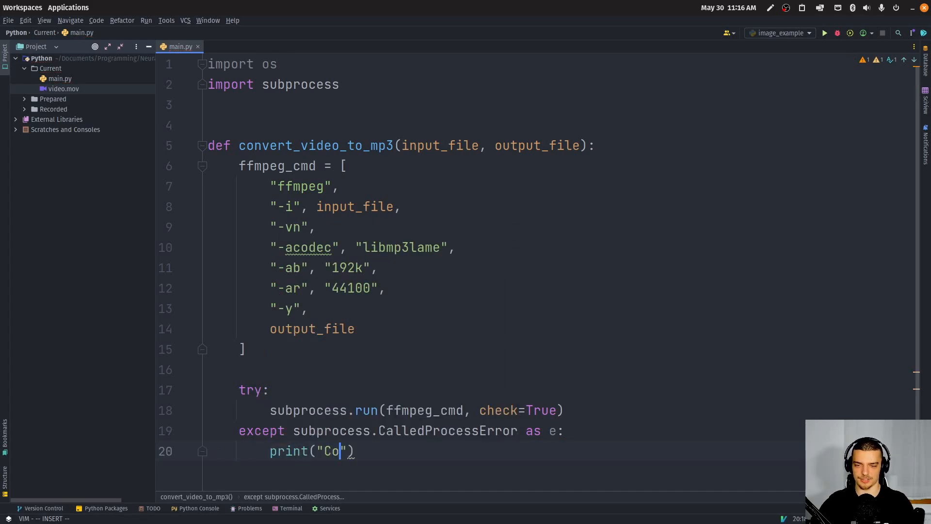
scroll(down, 3)
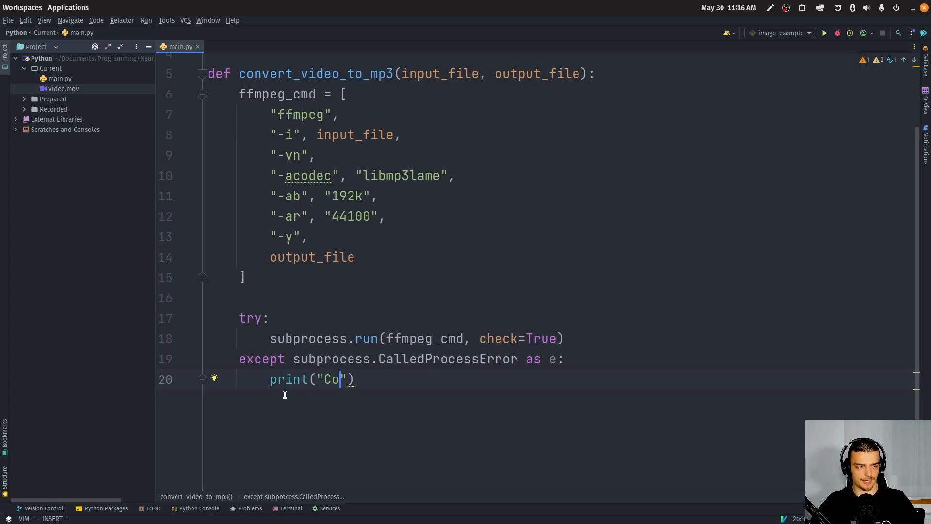
text(nversio)
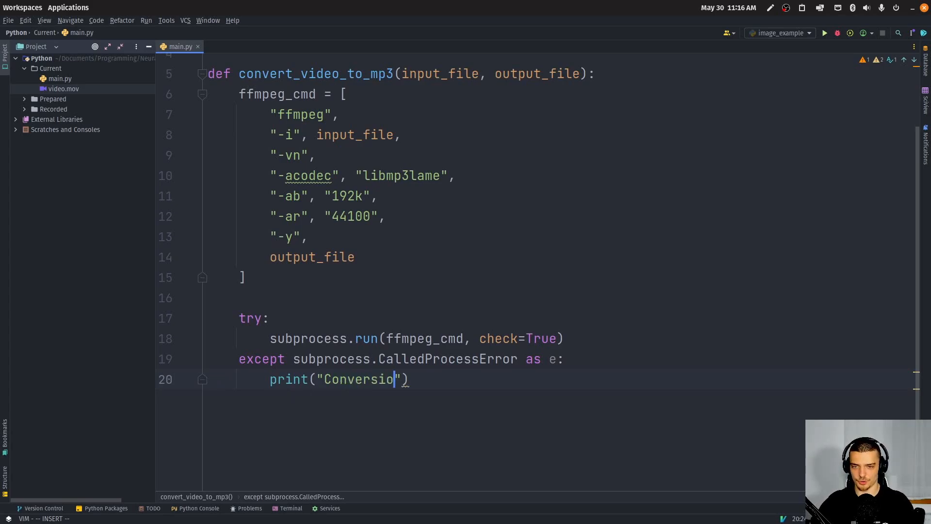
text(n failed!)
text(print("Success)
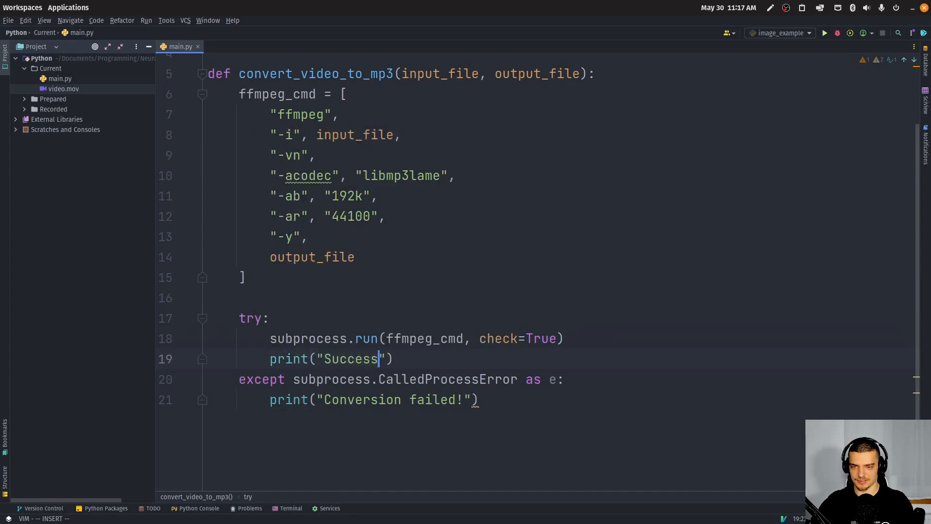
text(fully converted!)
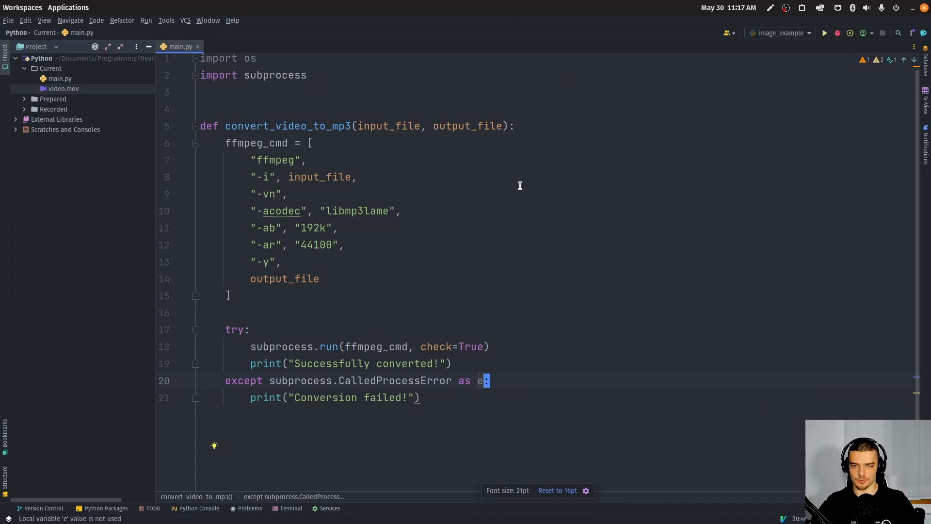
key(o)
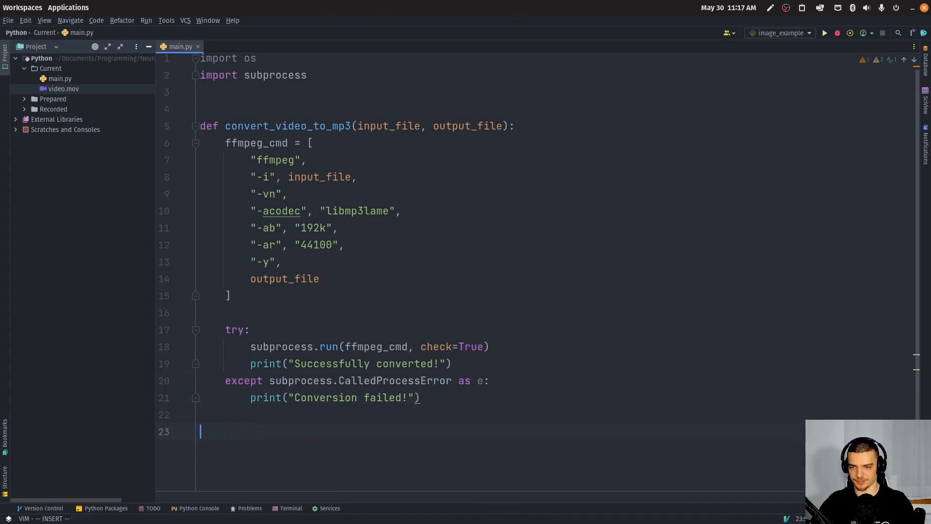
- Call convert_video_to_mp3("video.mov", "audio.mp3"), run the script, and open a terminal
text(convert_video_to_mp3())
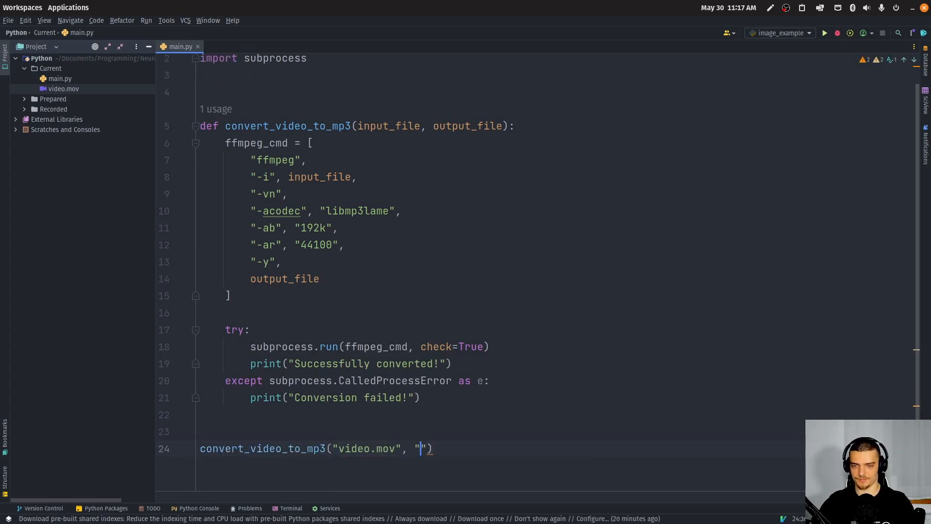
text(audio.mp3)
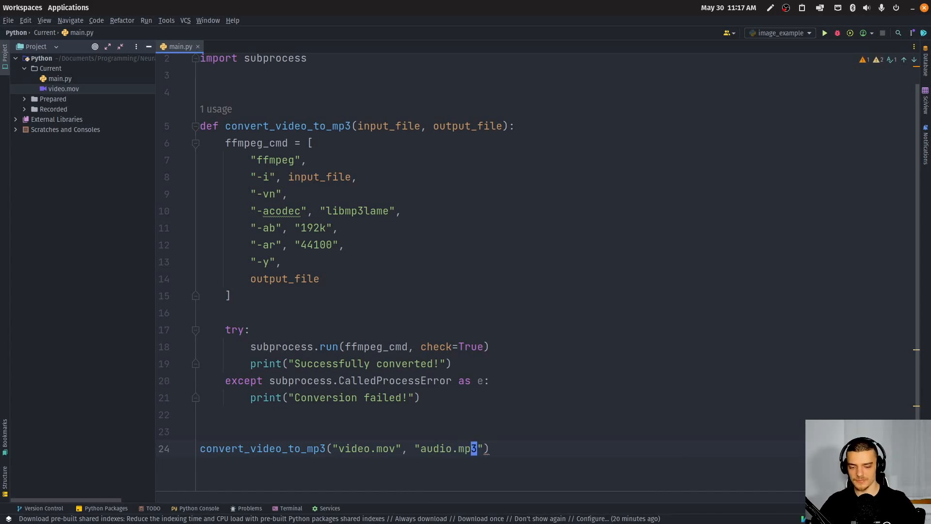
click(823, 33)
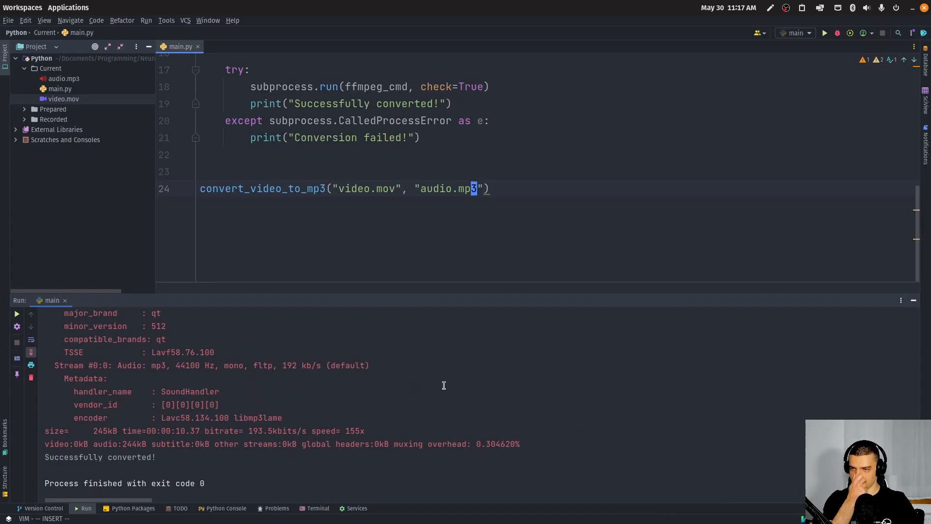
right_click(64, 78)
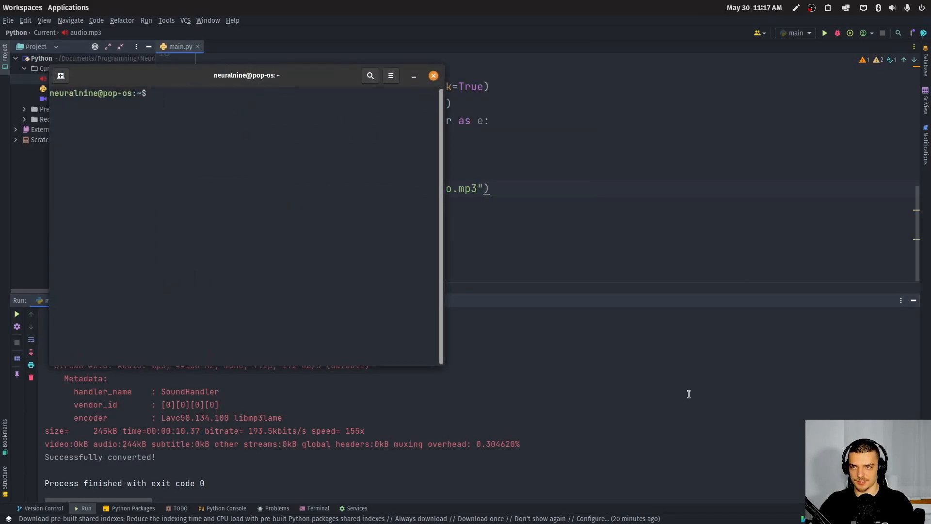
- In Current, confirm audio.mp3 exists and rerun 'python main.py'
text(c)
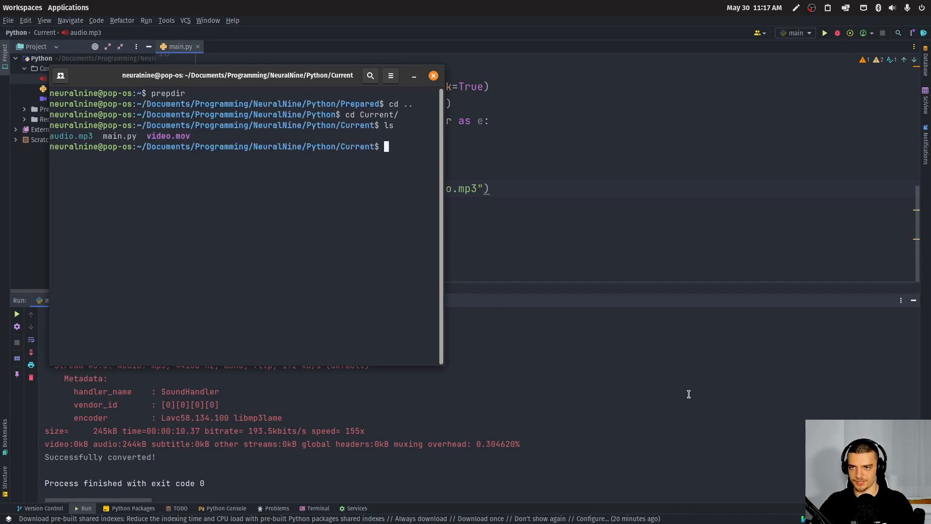
text(python)
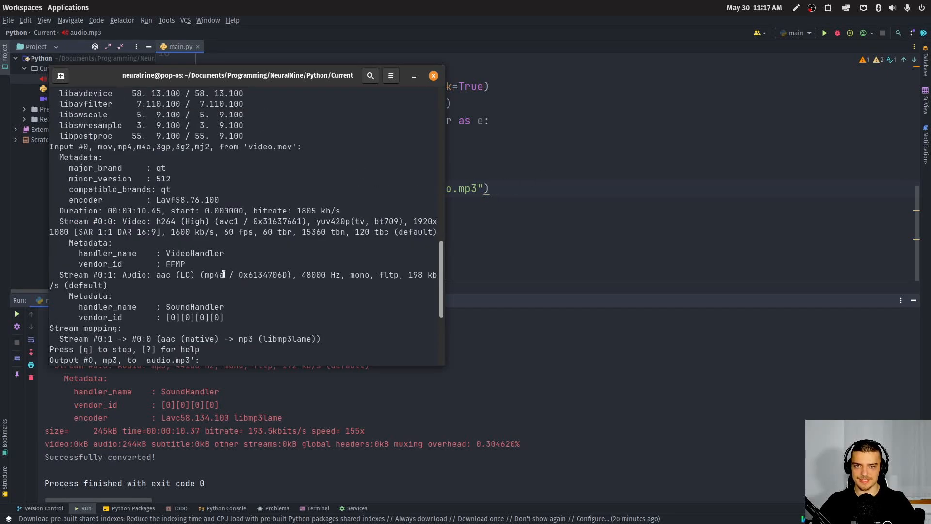
click(432, 76)
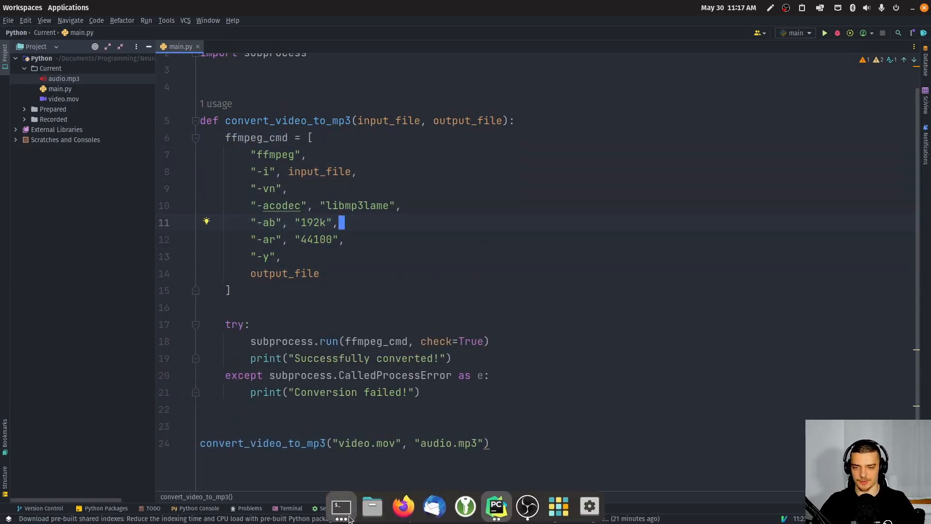
- Type 'ffmpeg -i video.mov -vn -acodec libmp3lame -ab 192k -ar 44100 -y audio.mp3' in the terminal
click(340, 506)
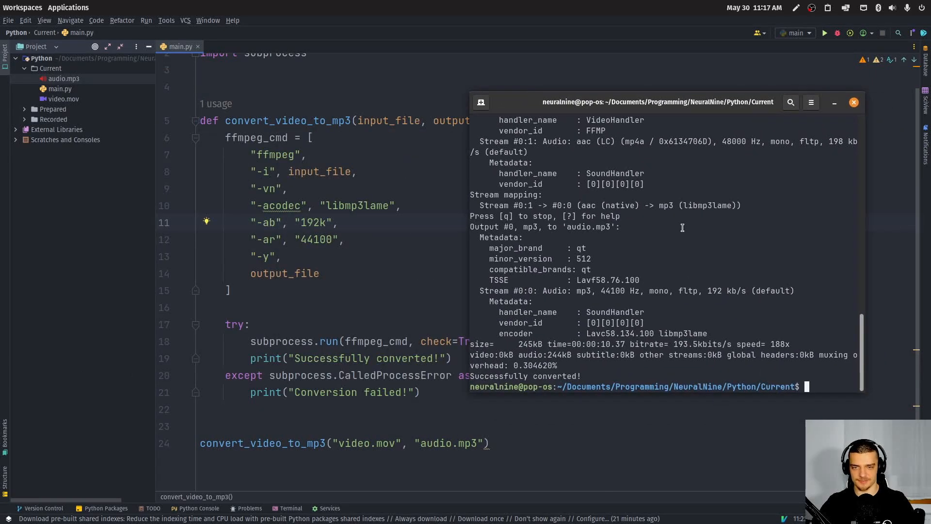
text(ffmpeg -i video.mov)
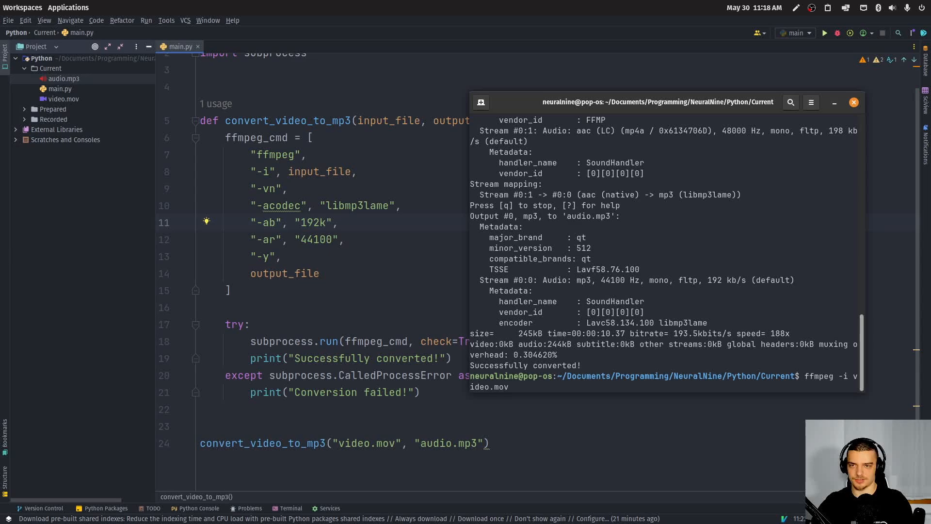
text(-vm)
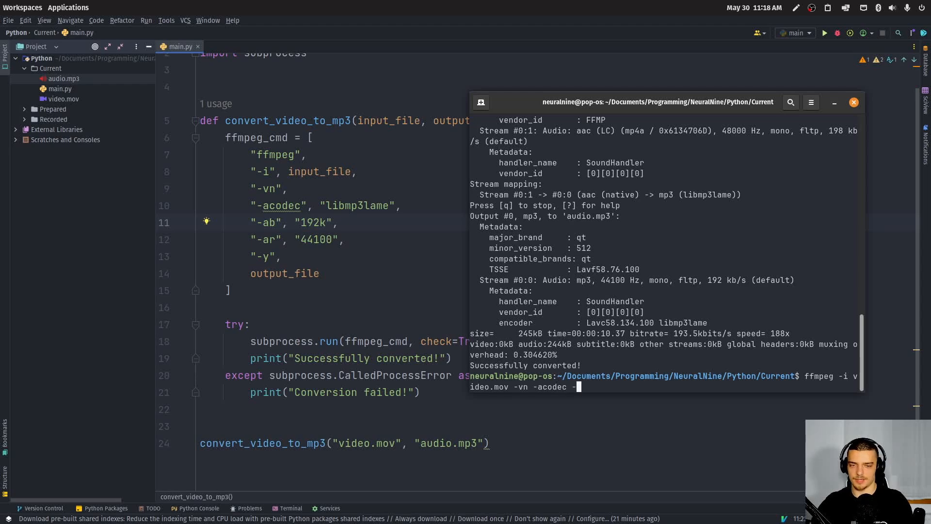
text(lib)
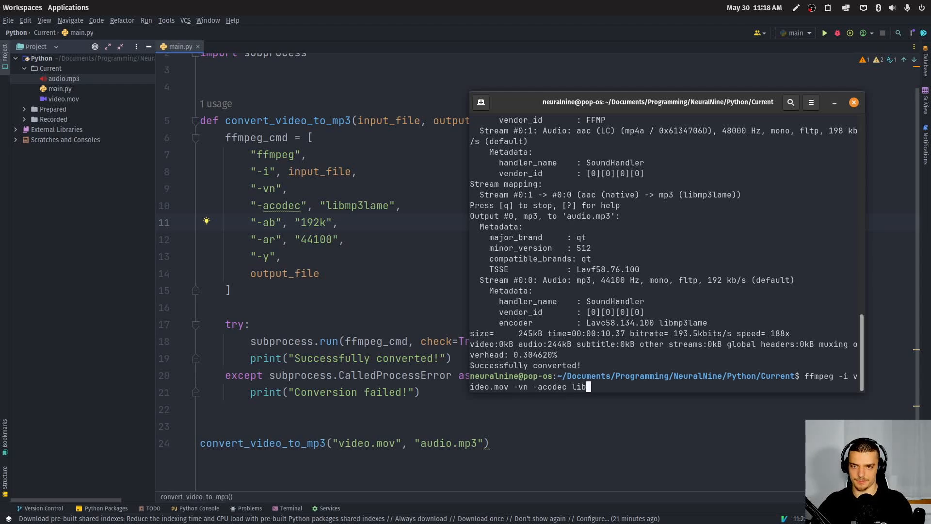
text(mp3lame)
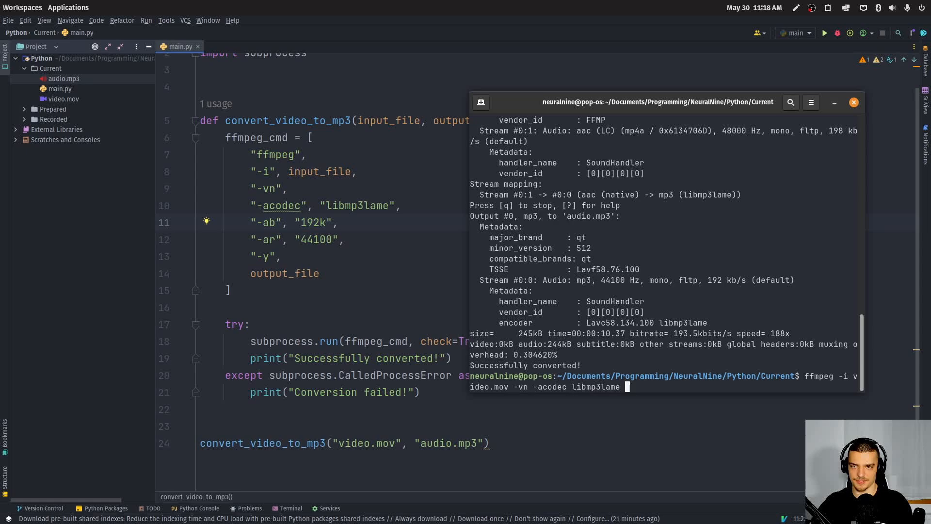
text(-ab)
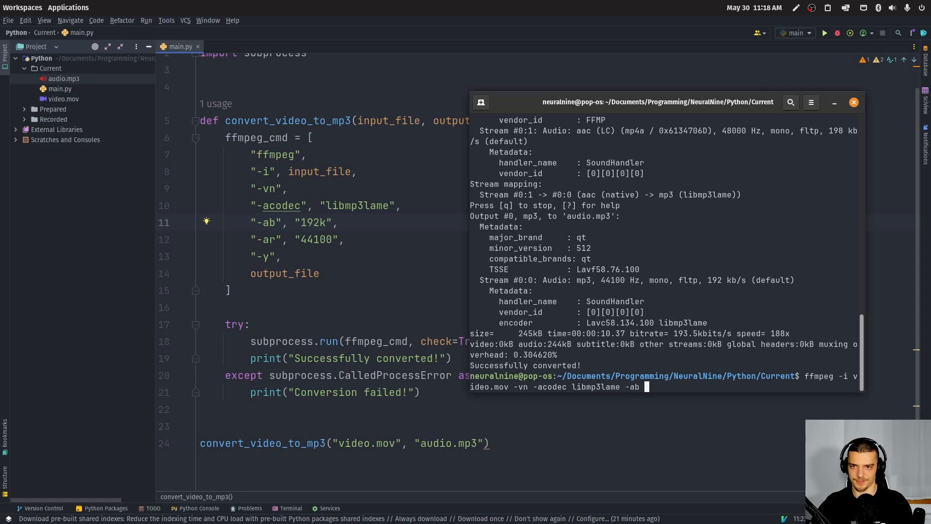
text(192k -)
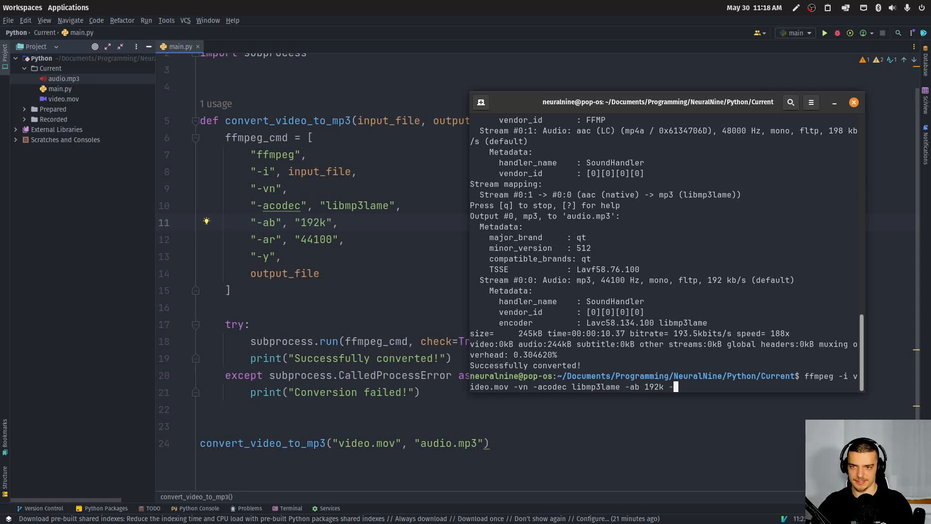
text(-ar 44100 -y)
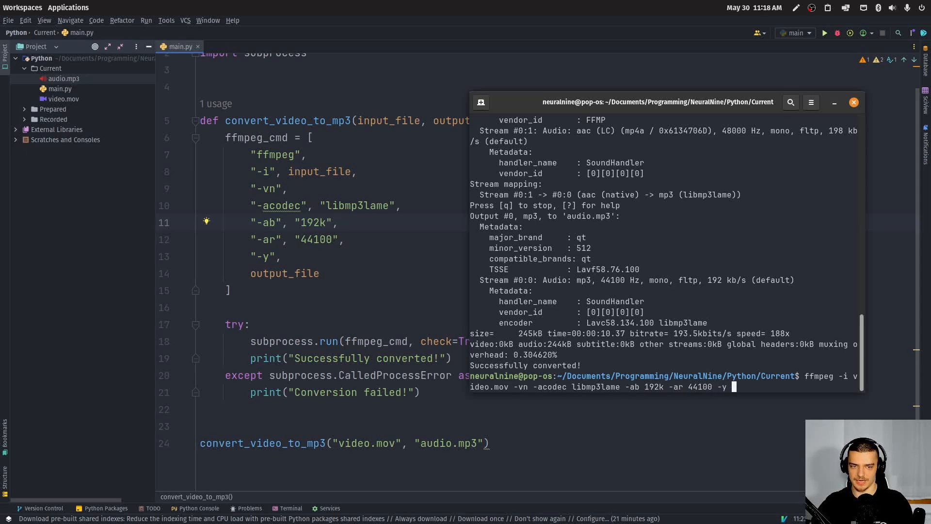
text(audio.)
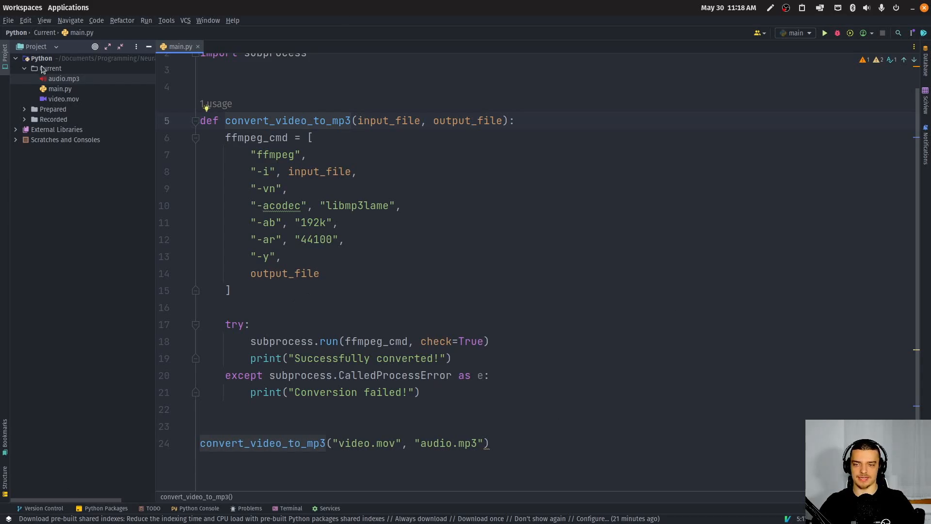
mouse_move(50, 110)
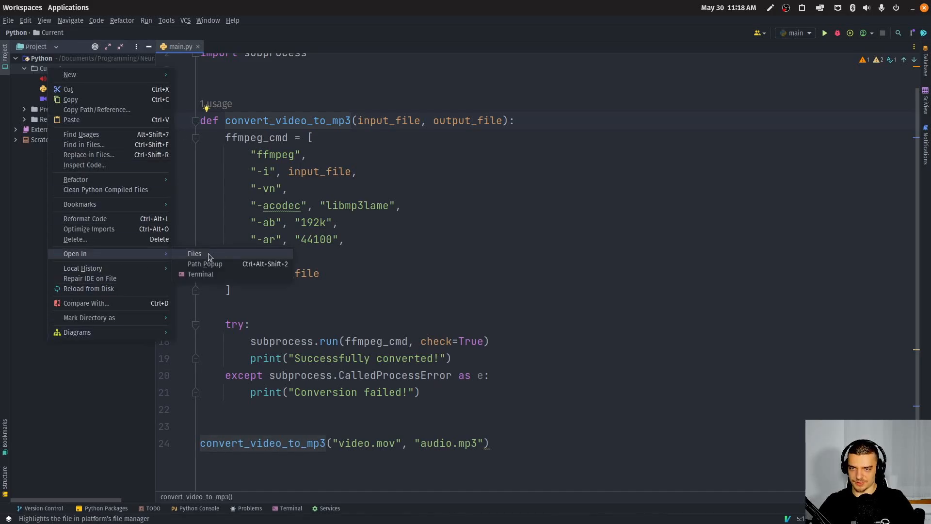
- Open the Current project folder in the Files manager via Open In > Files
click(194, 254)
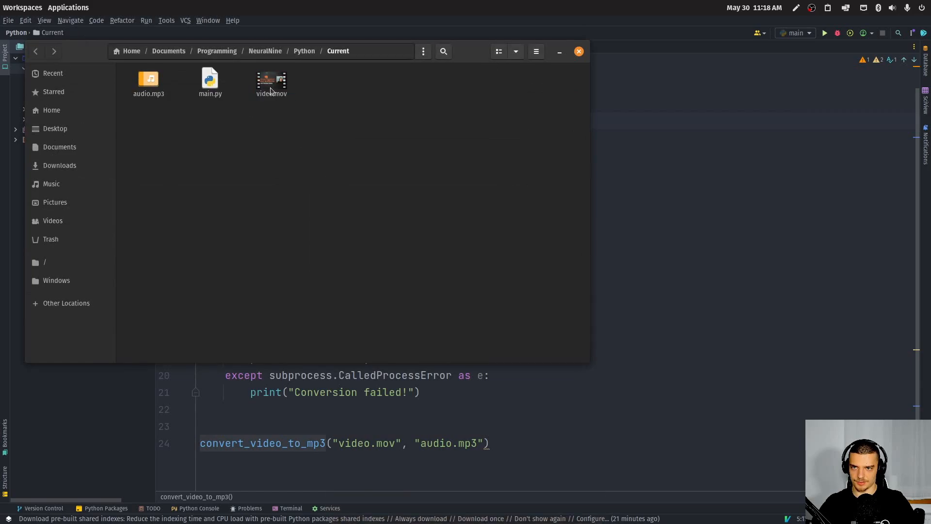
- Paste a copy of video.mov into the folder and rename it video2.mov
right_click(303, 151)
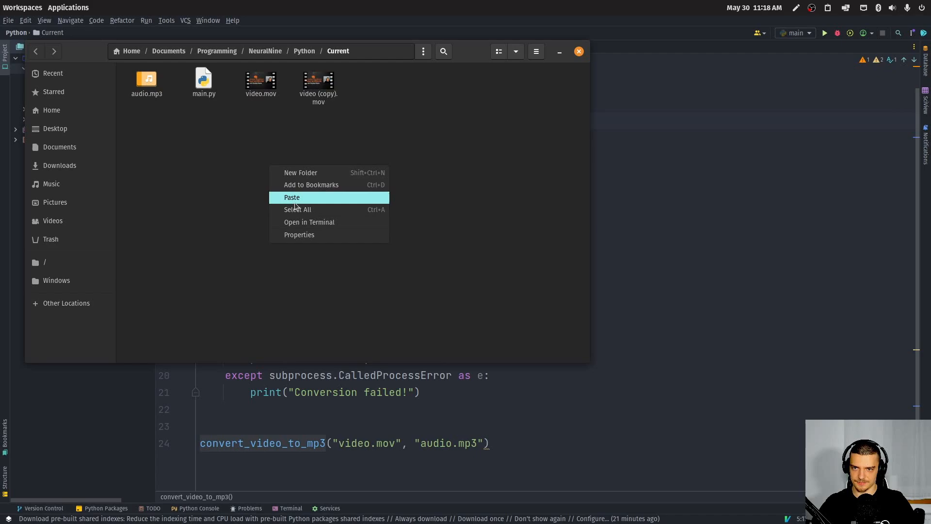
click(292, 197)
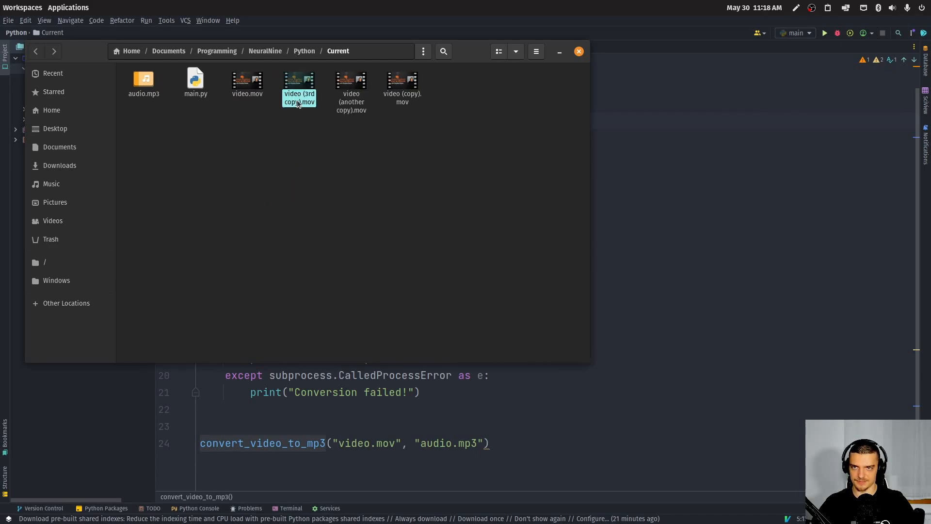
right_click(402, 83)
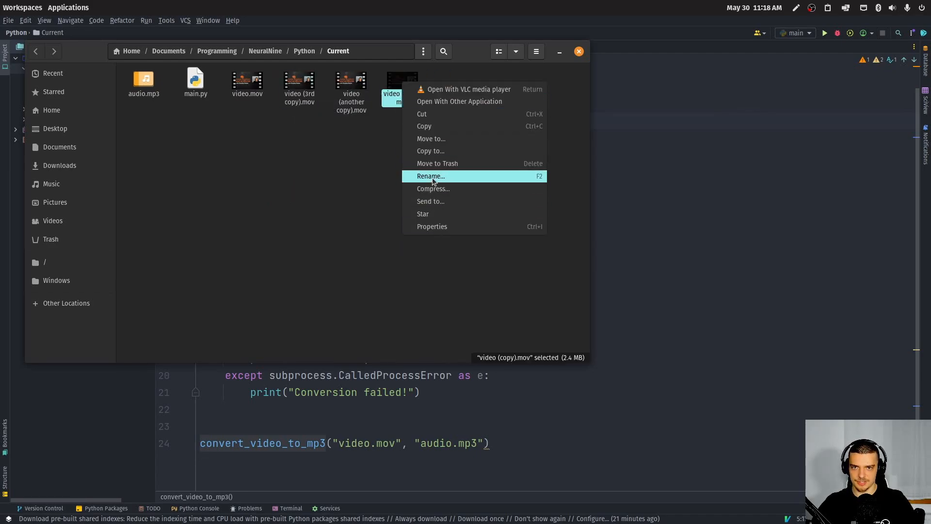
click(430, 176)
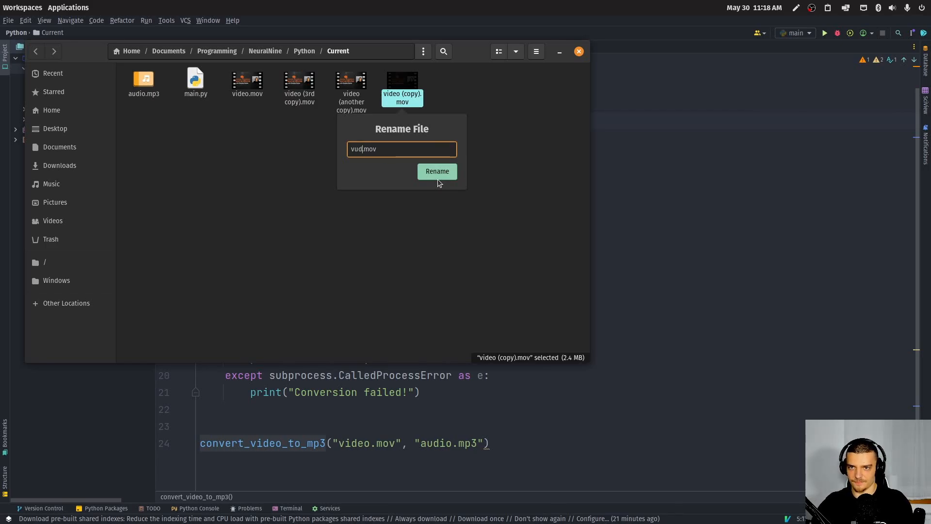
click(437, 171)
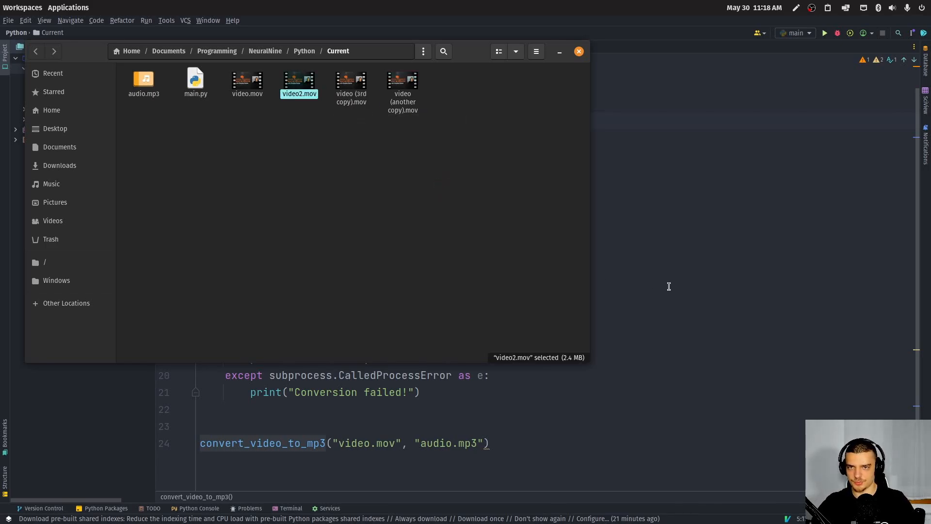
- Rename the remaining video copies to video3.mov and video4.mov
right_click(351, 83)
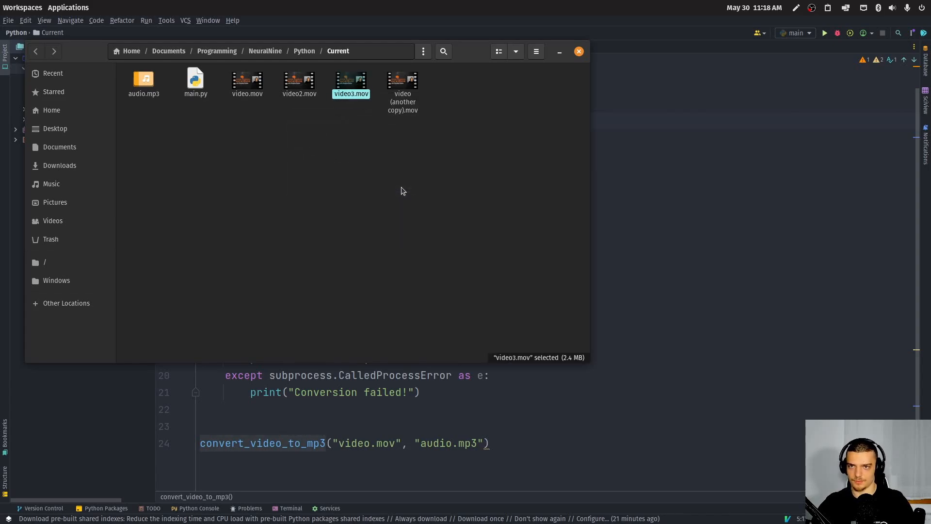
right_click(402, 92)
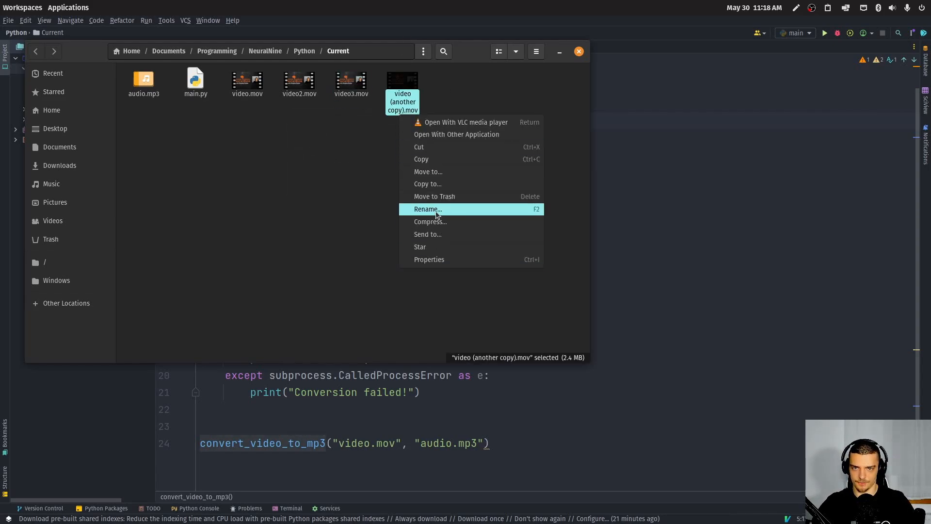
click(426, 208)
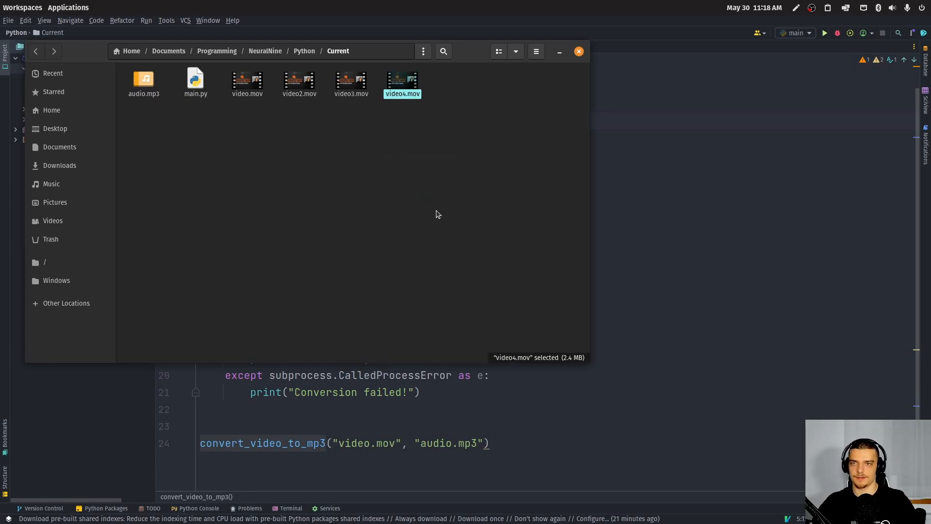
click(578, 50)
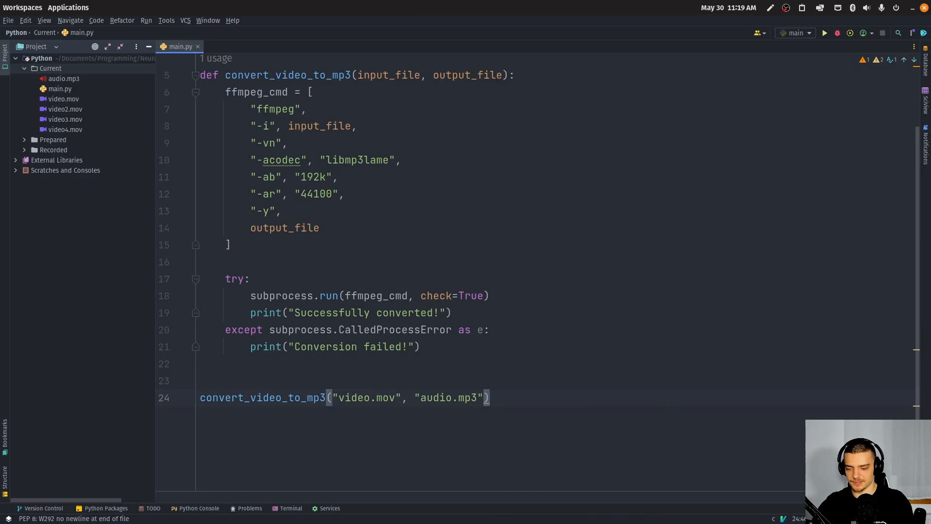
- Write a loop over enumerate(os.listdir(".")) that prints i and filename, then run the script
text(f)
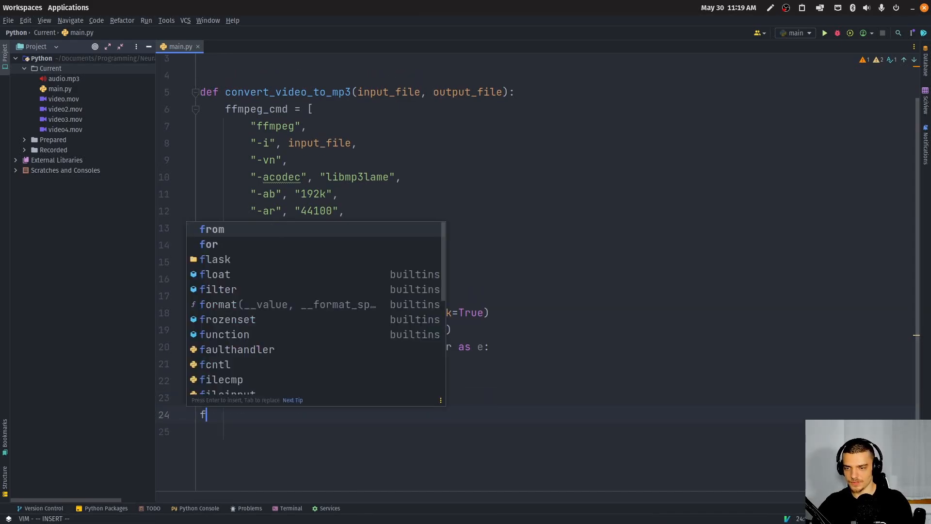
text(or enu)
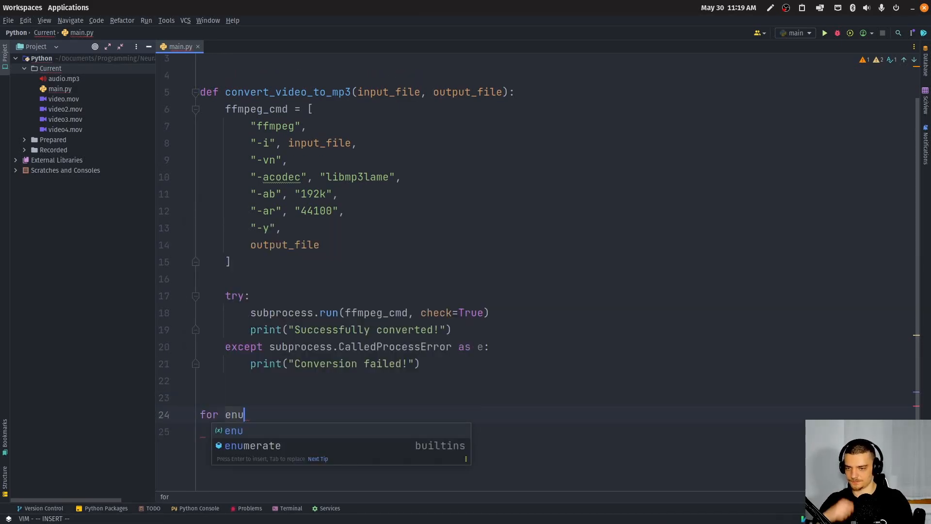
key(Tab)
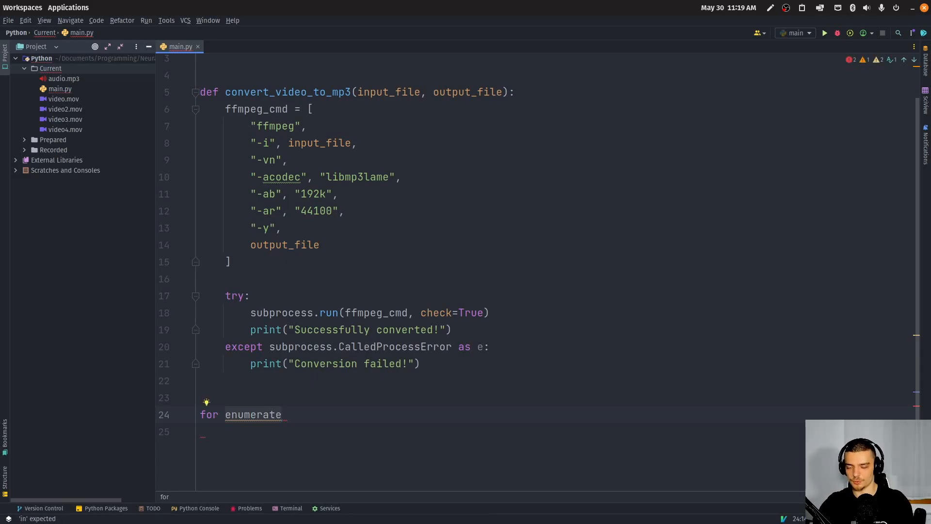
key(BackSpace)
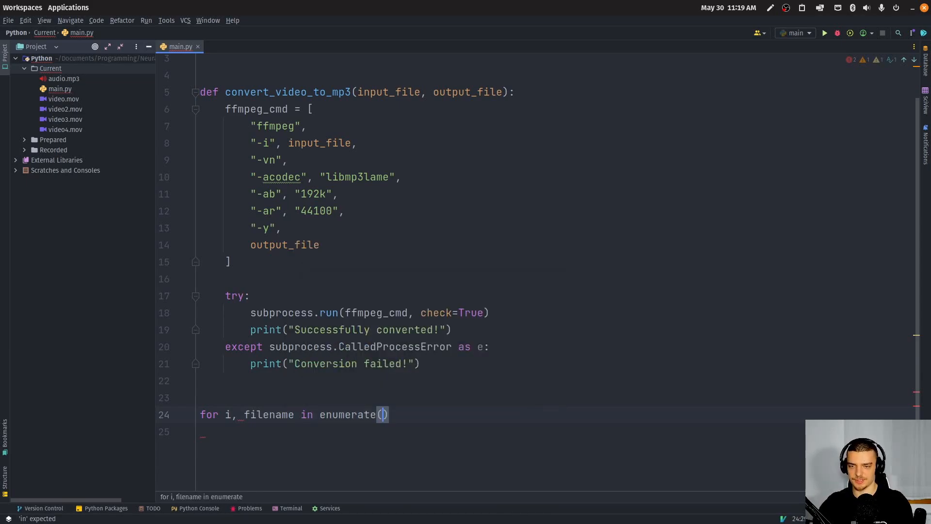
text(os.listdir(")
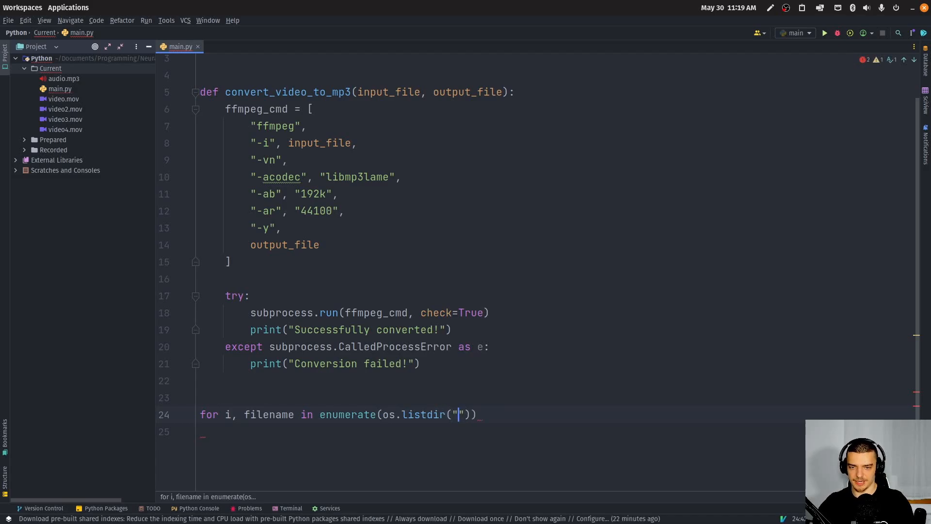
text(.)
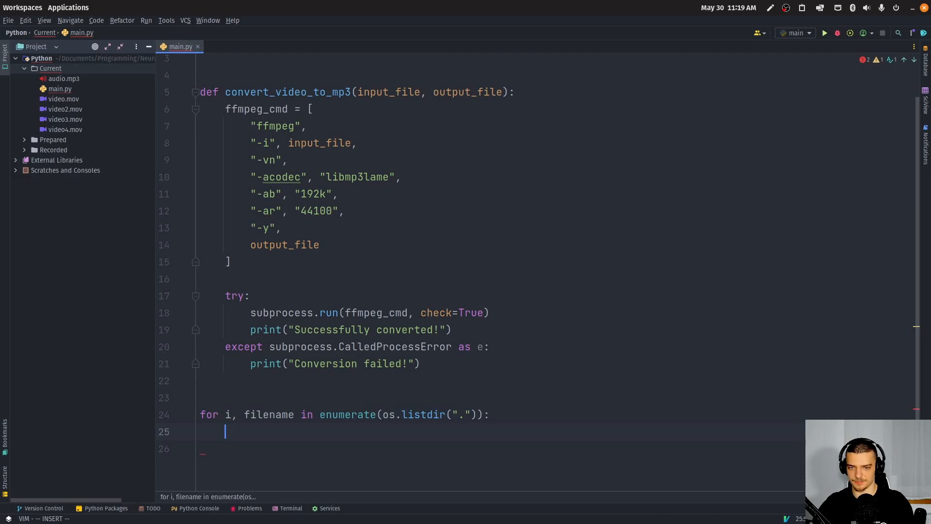
text(print8i)
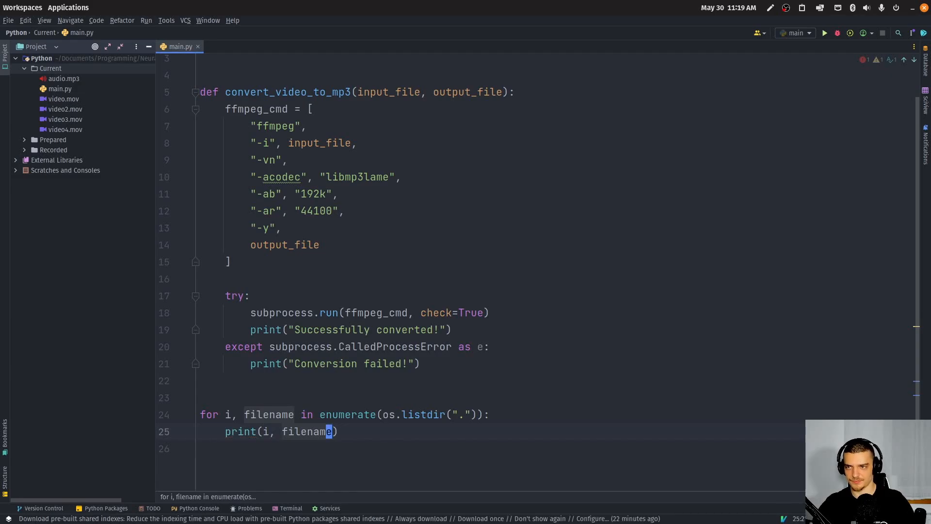
click(823, 32)
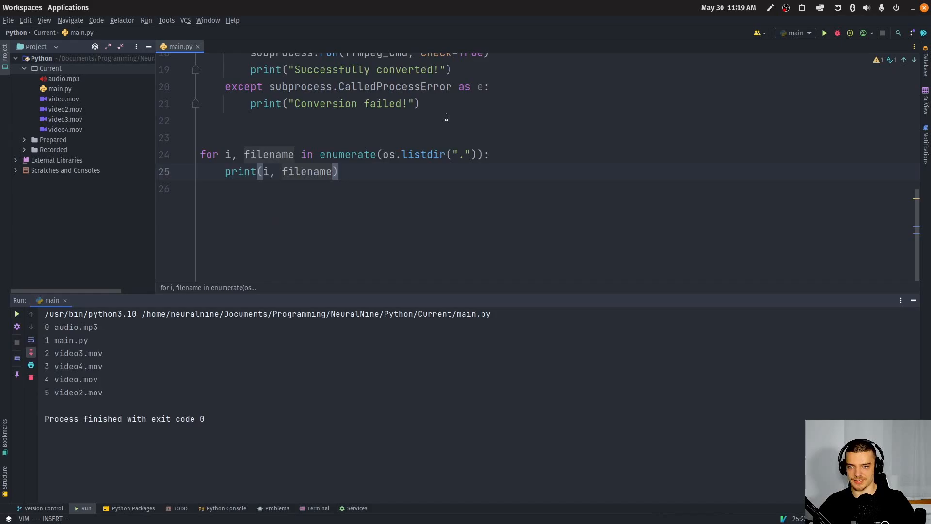
- Add if filename.endswith(".mov") calling convert_video_to_mp3(filename, f"audio{}") inside the loop
text(if filename.)
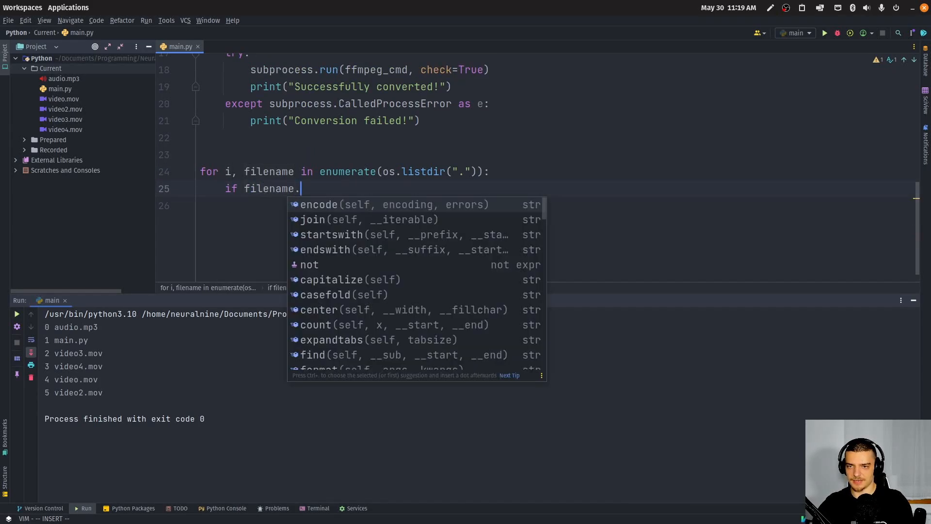
text(endswith("m"))
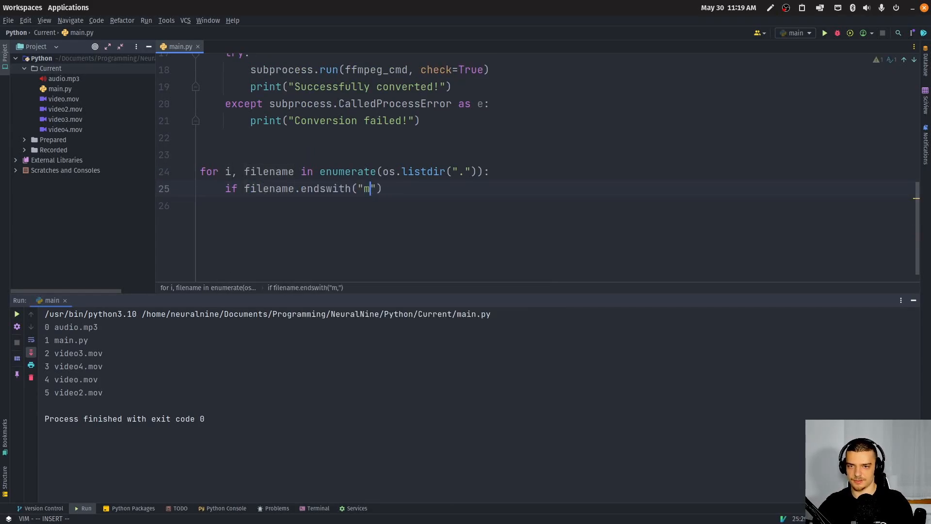
text(.mov)
click(558, 205)
text(convert_video_to_mp3()
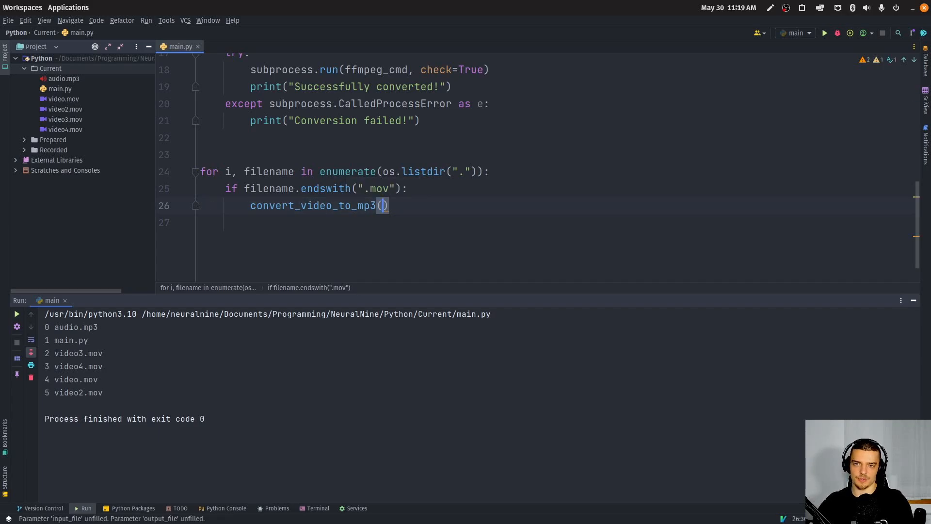
text(filename)
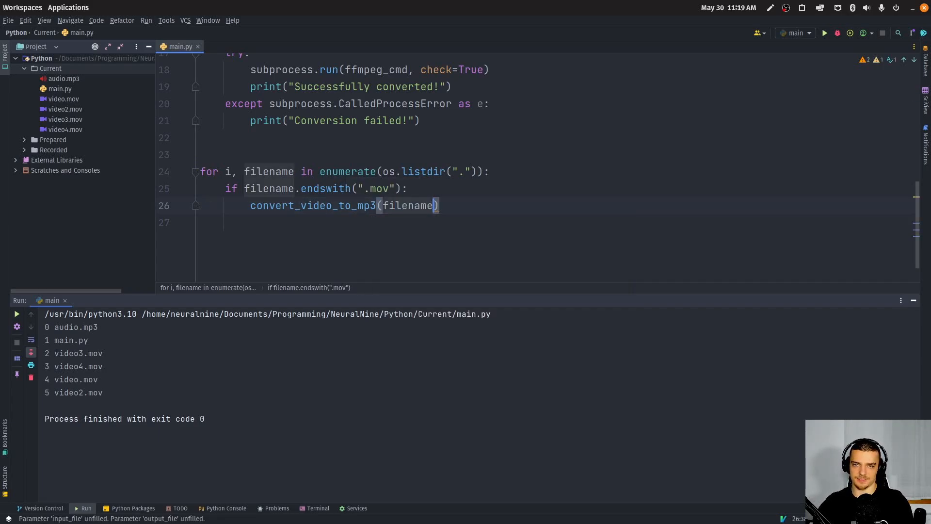
text(, "a)
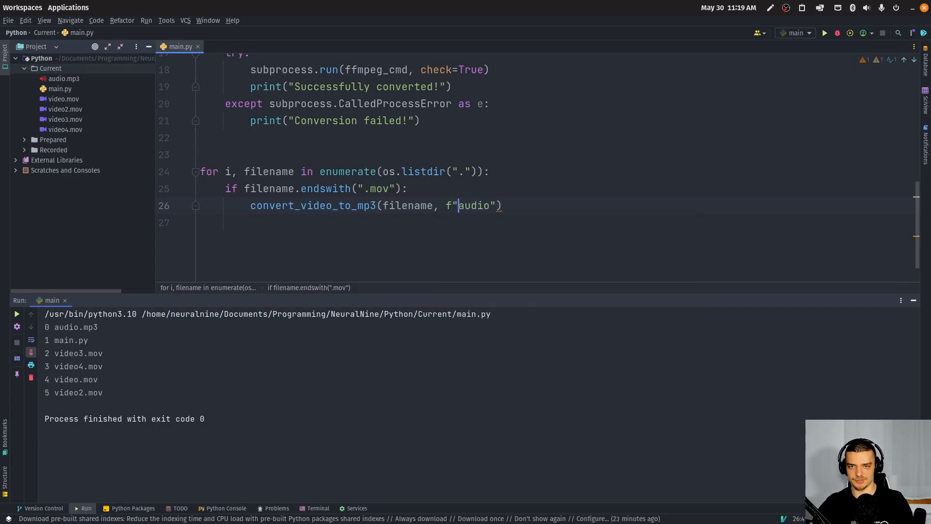
text({)
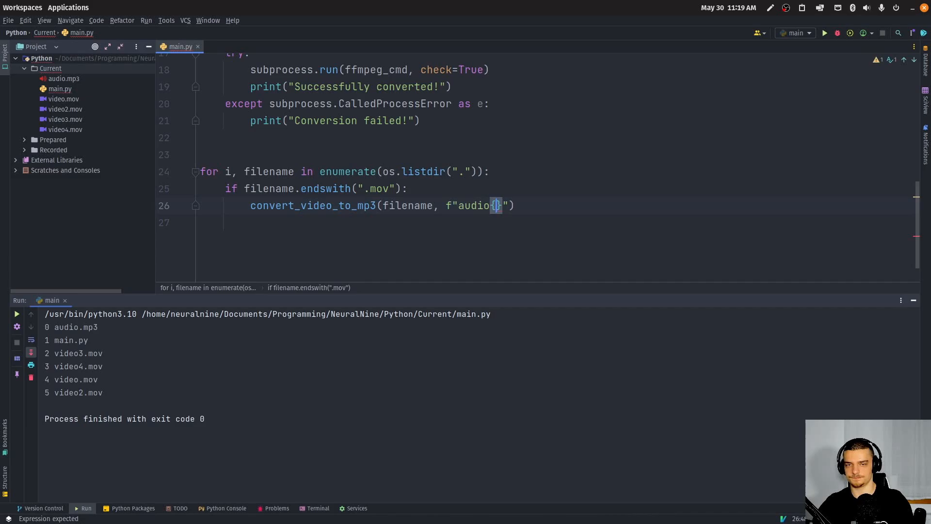